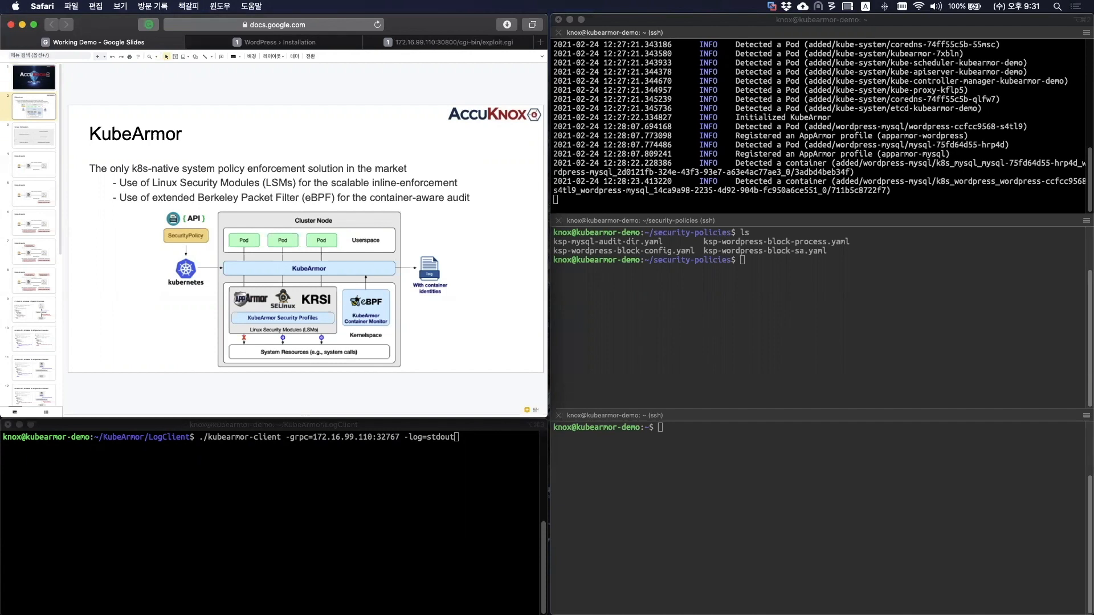
- Show the Screen Composition slide and start the log client against 172.16.99.110:32767
{"action": "left_click", "coordinate": [33, 136]}
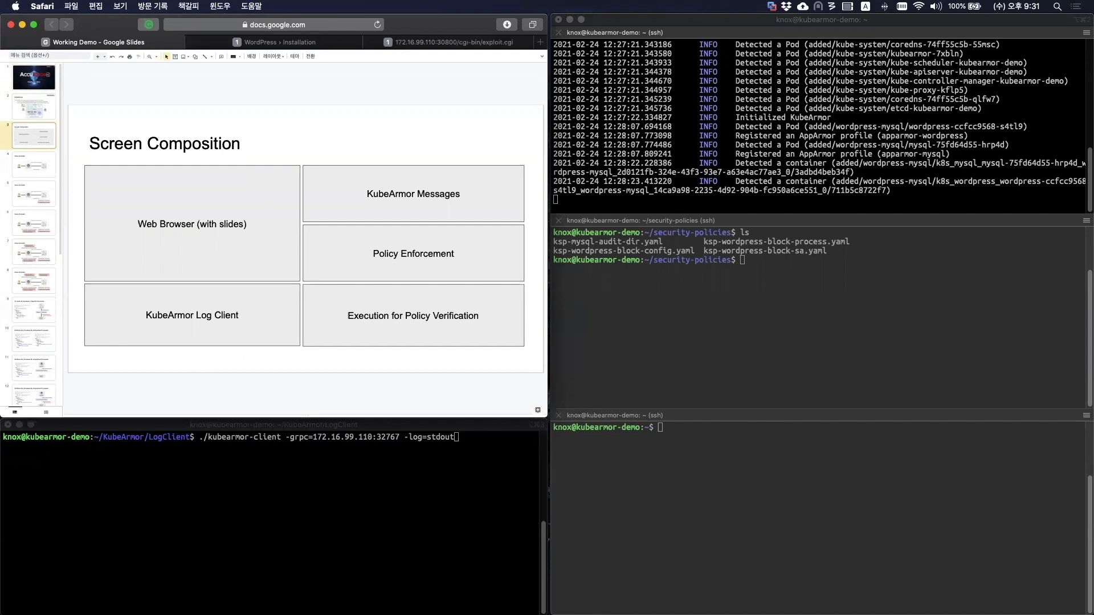
{"action": "mouse_move", "coordinate": [439, 402]}
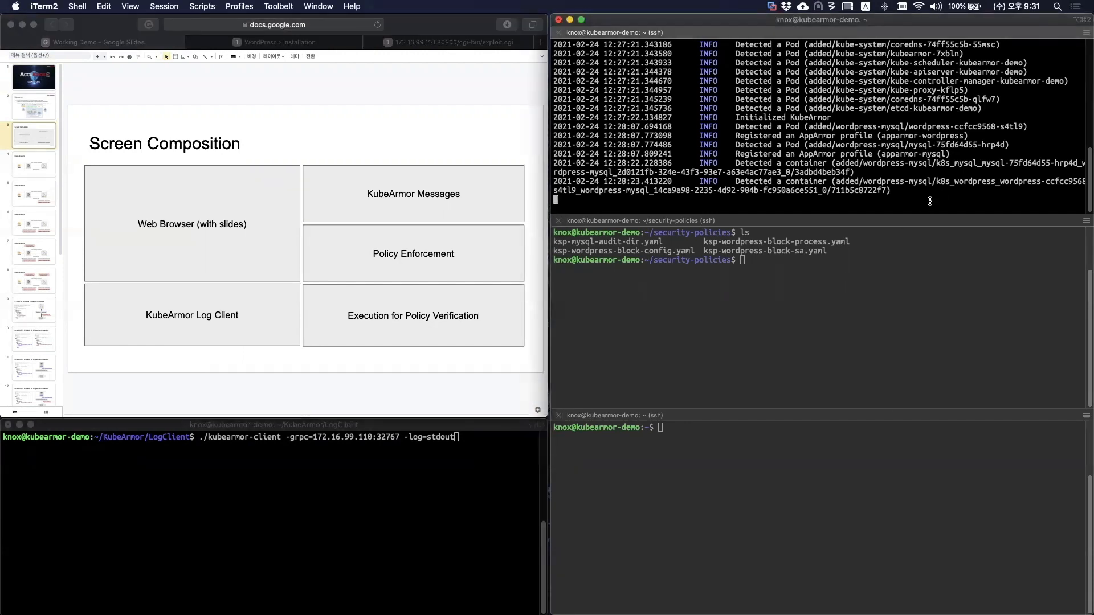
{"action": "mouse_move", "coordinate": [912, 221]}
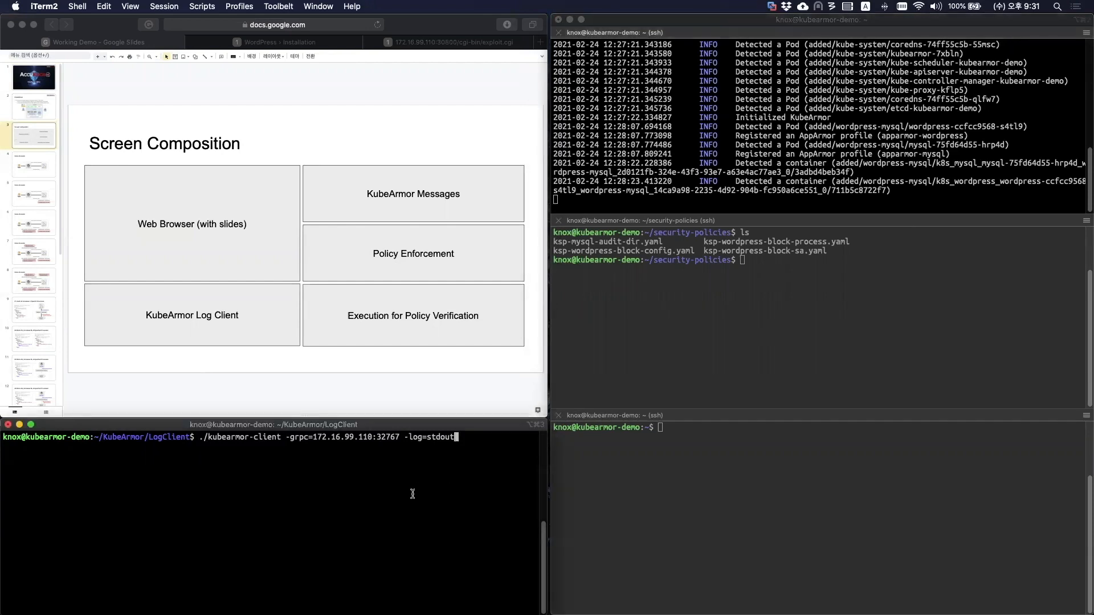
{"action": "key", "text": "Return"}
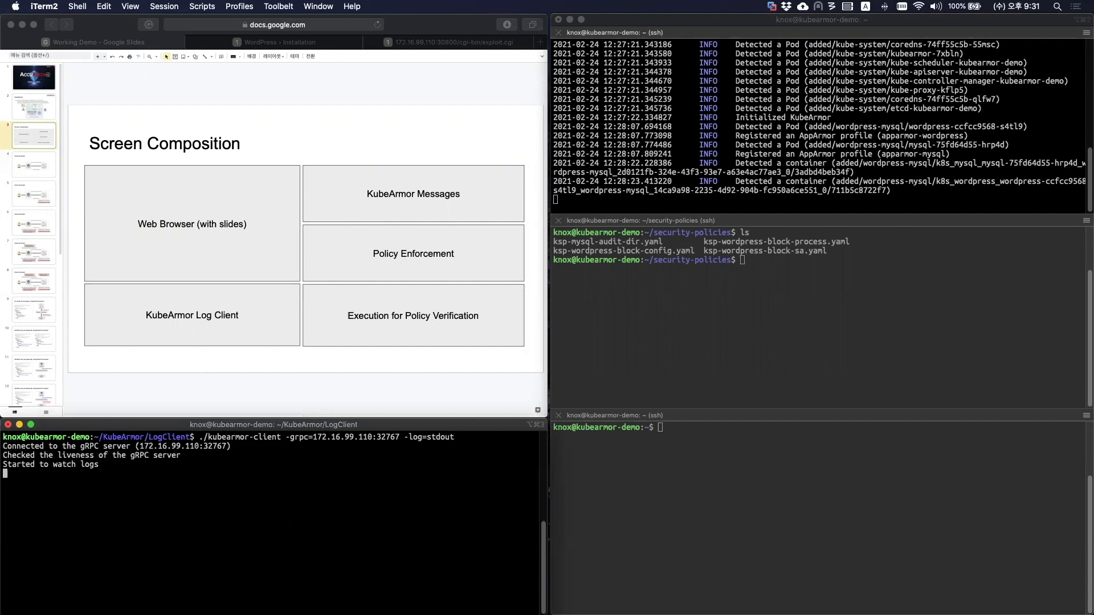
{"action": "mouse_move", "coordinate": [730, 334]}
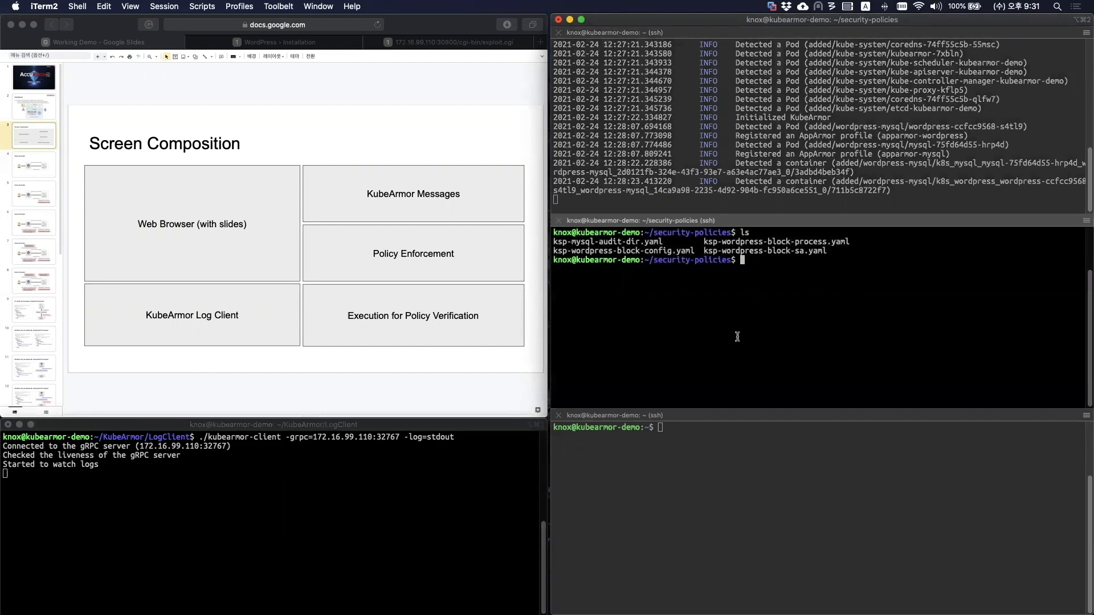
{"action": "mouse_move", "coordinate": [724, 500]}
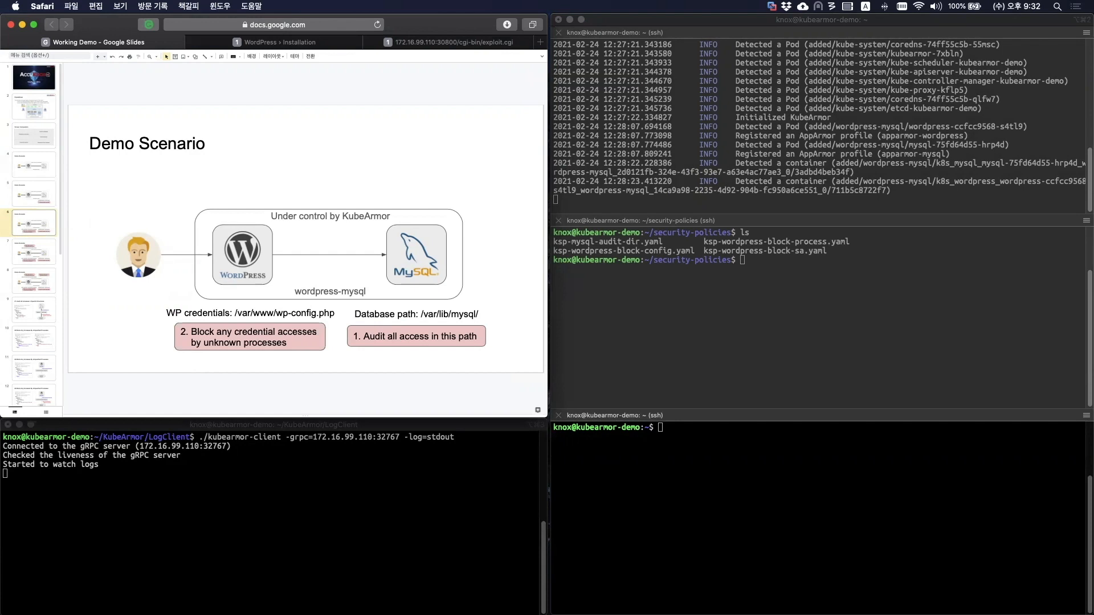
{"action": "left_click", "coordinate": [33, 251]}
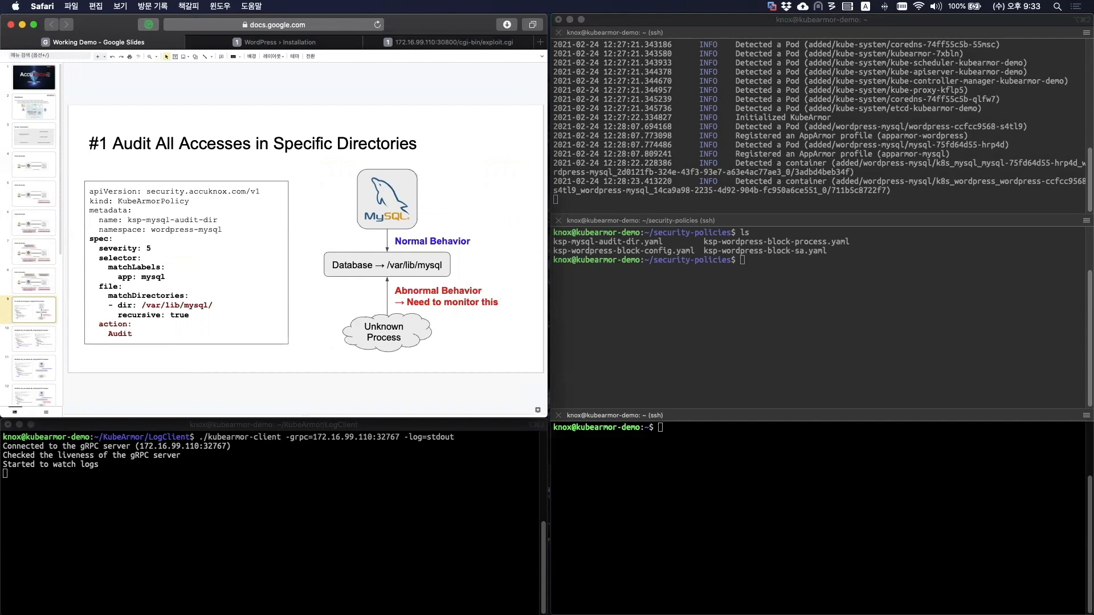
{"action": "mouse_move", "coordinate": [279, 335]}
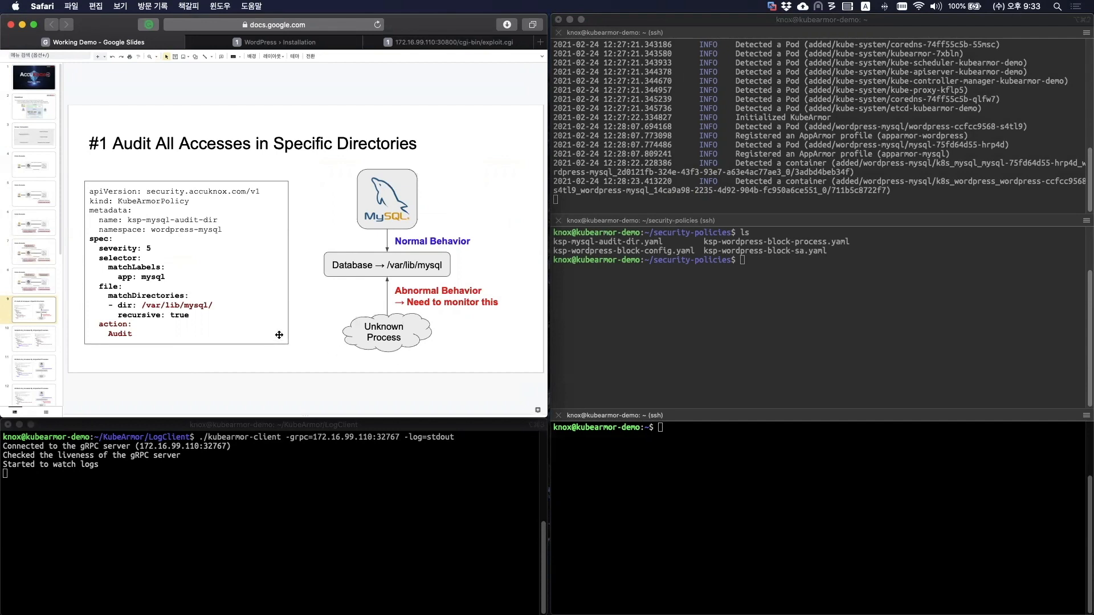
{"action": "left_click", "coordinate": [185, 261]}
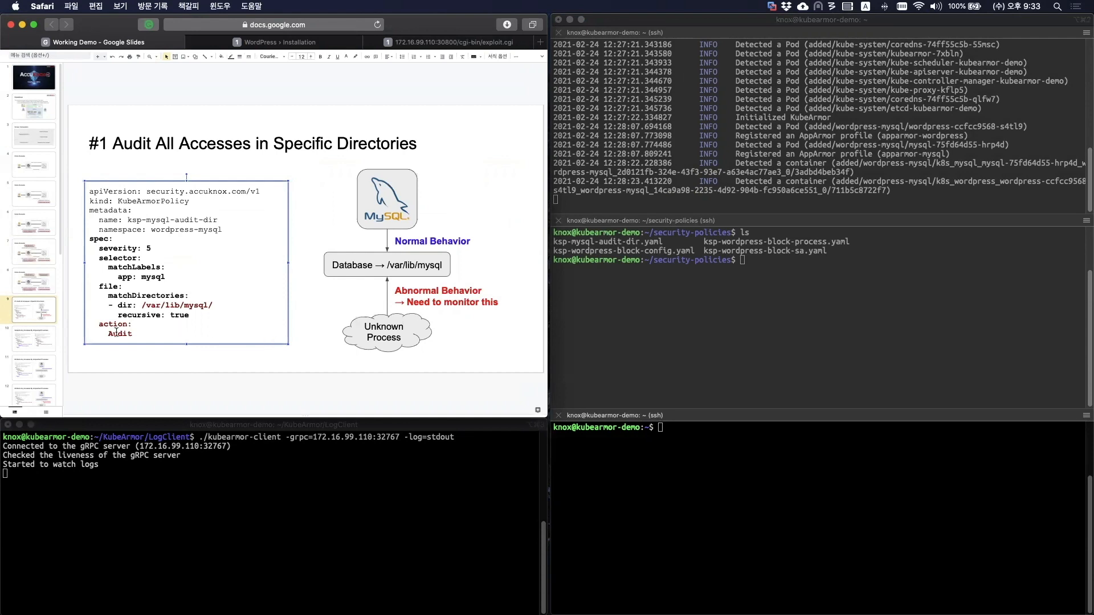
{"action": "double_click", "coordinate": [120, 333]}
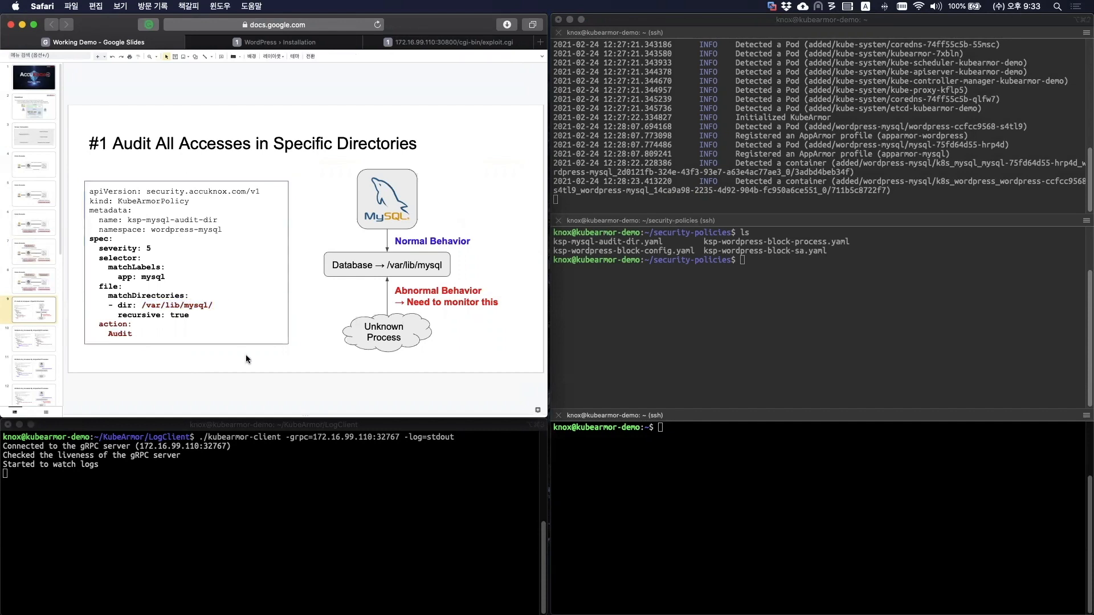
{"action": "left_click", "coordinate": [789, 333]}
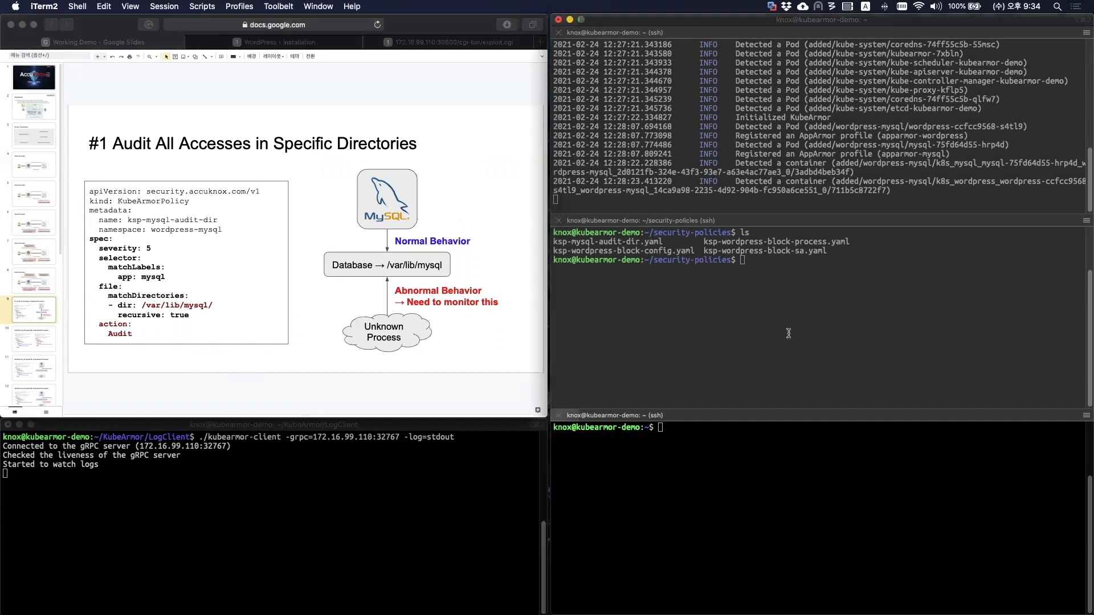
- Apply the ksp-mysql-audit-dir.yaml policy with kubectl
{"action": "type", "text": "kubectl apply -f k"}
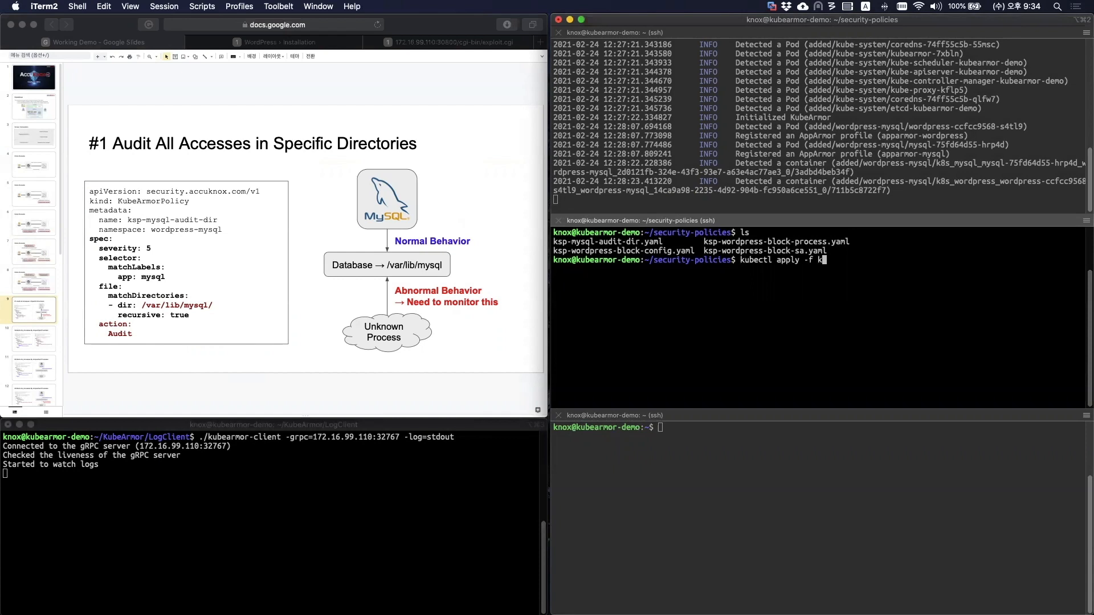
{"action": "type", "text": "sp-mysql-audit-dir.yaml"}
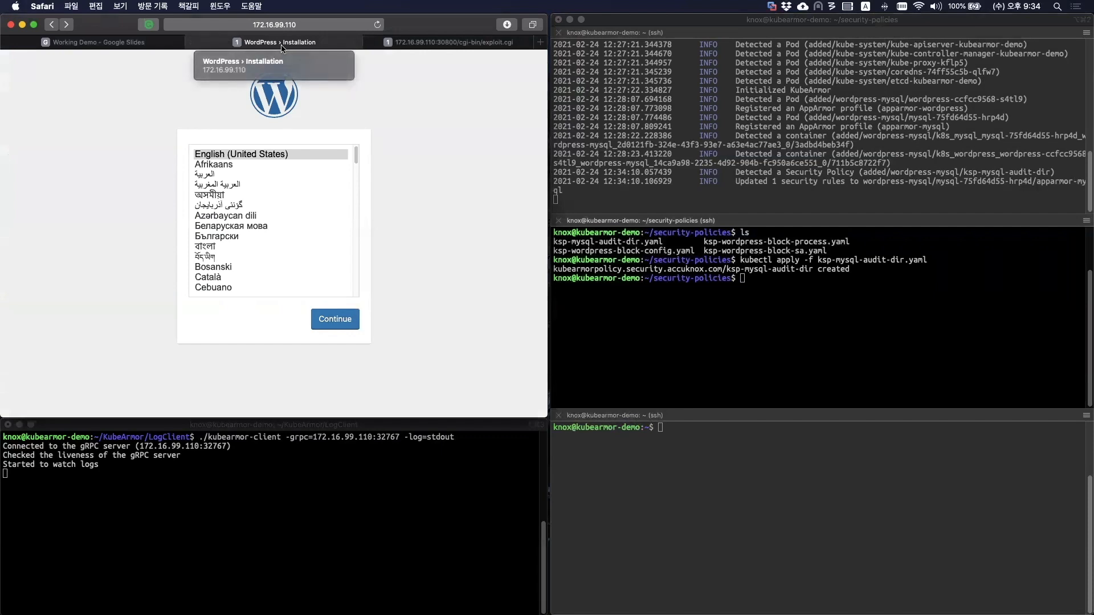
{"action": "mouse_move", "coordinate": [414, 136]}
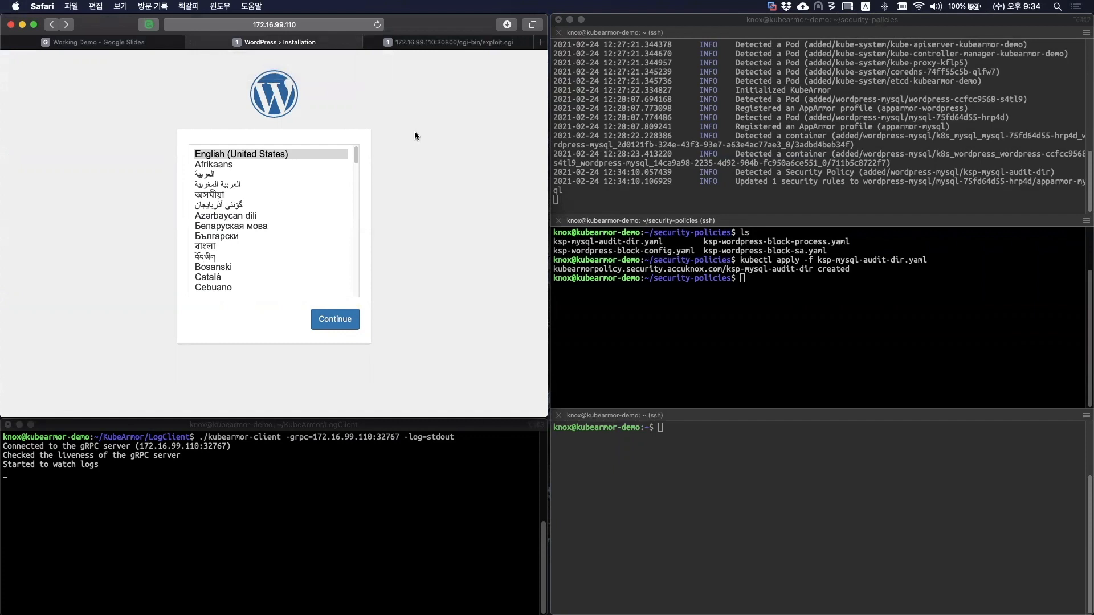
{"action": "mouse_move", "coordinate": [343, 301]}
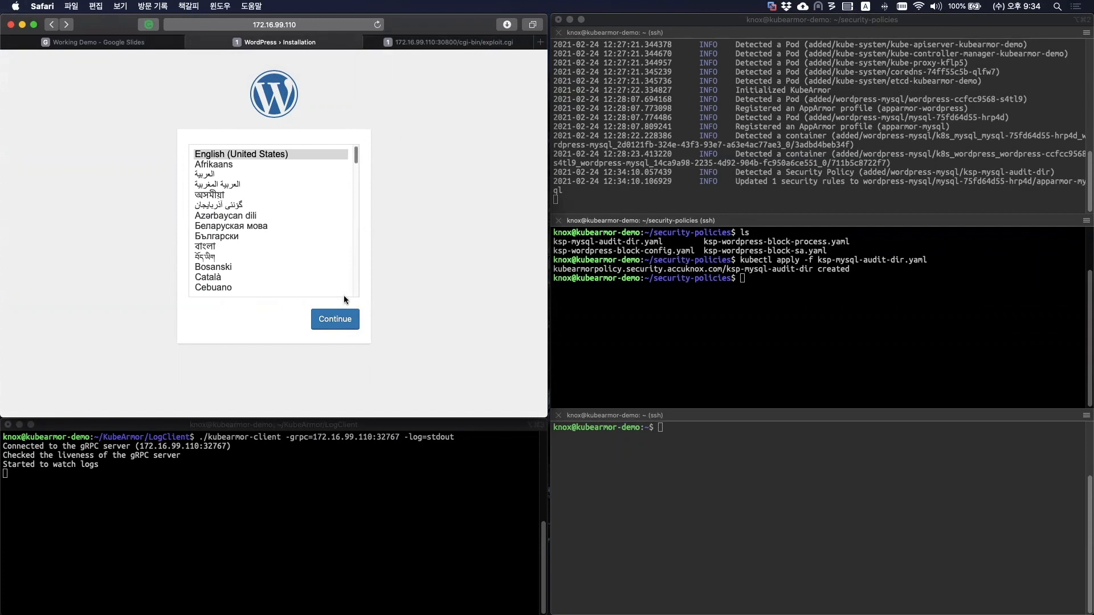
- Install WordPress in English with test site details and username test
{"action": "left_click", "coordinate": [334, 319]}
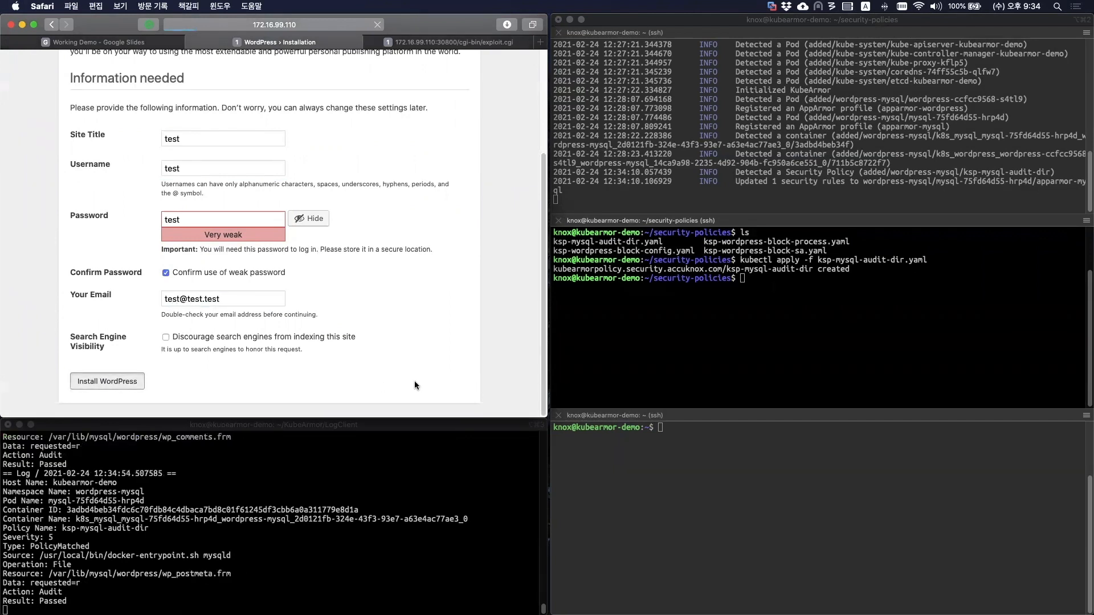
{"action": "left_click", "coordinate": [107, 381]}
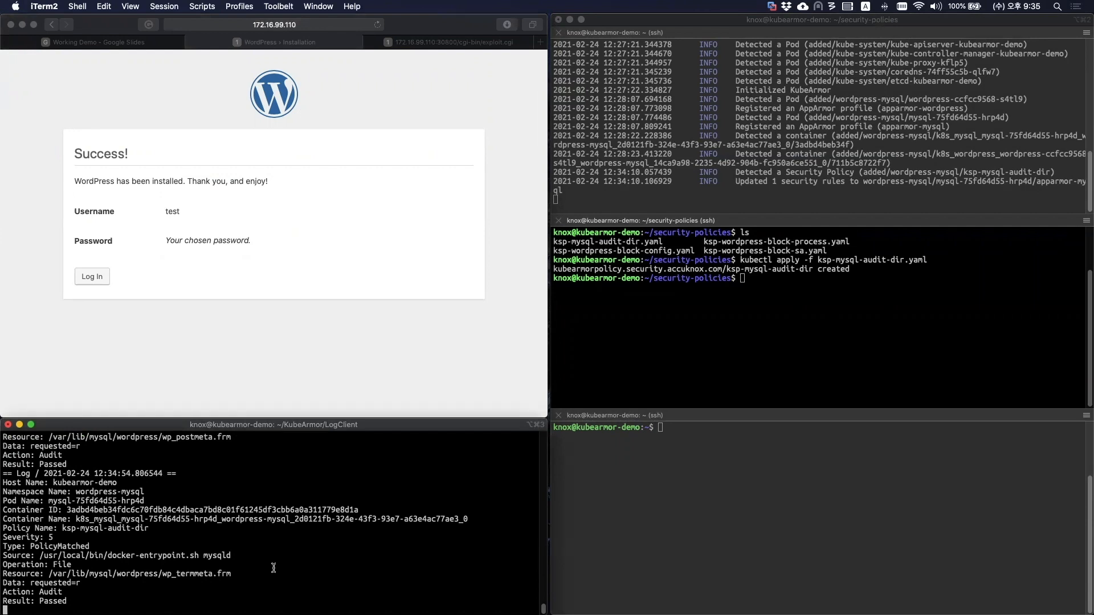
{"action": "double_click", "coordinate": [216, 556]}
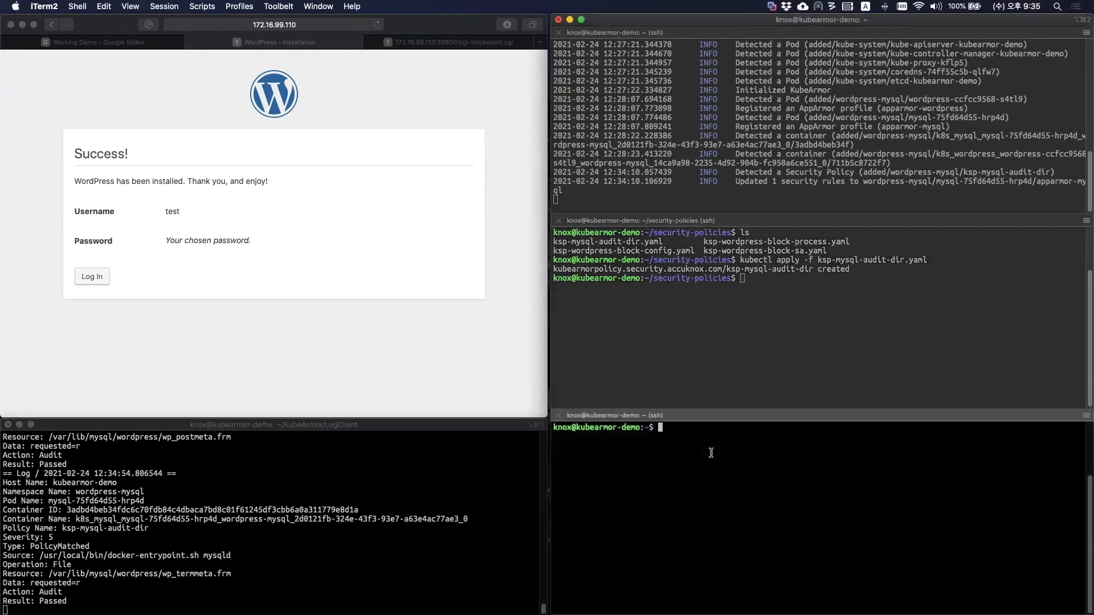
- Create a test file in /var/lib/mysql inside the mysql pod and highlight its PolicyMatched audit entry
{"action": "type", "text": "kubectl -n wordpress-mysql exec -it mysql-75fd64d55-hrp4d -- bash"}
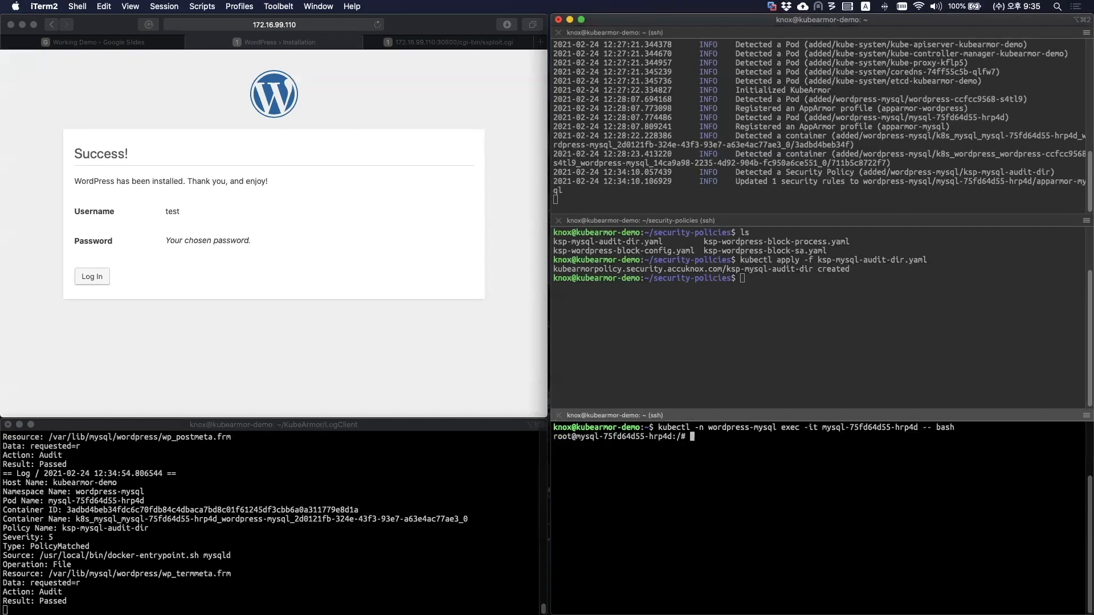
{"action": "type", "text": "cd /var/lib/mysql"}
{"action": "type", "text": "ls"}
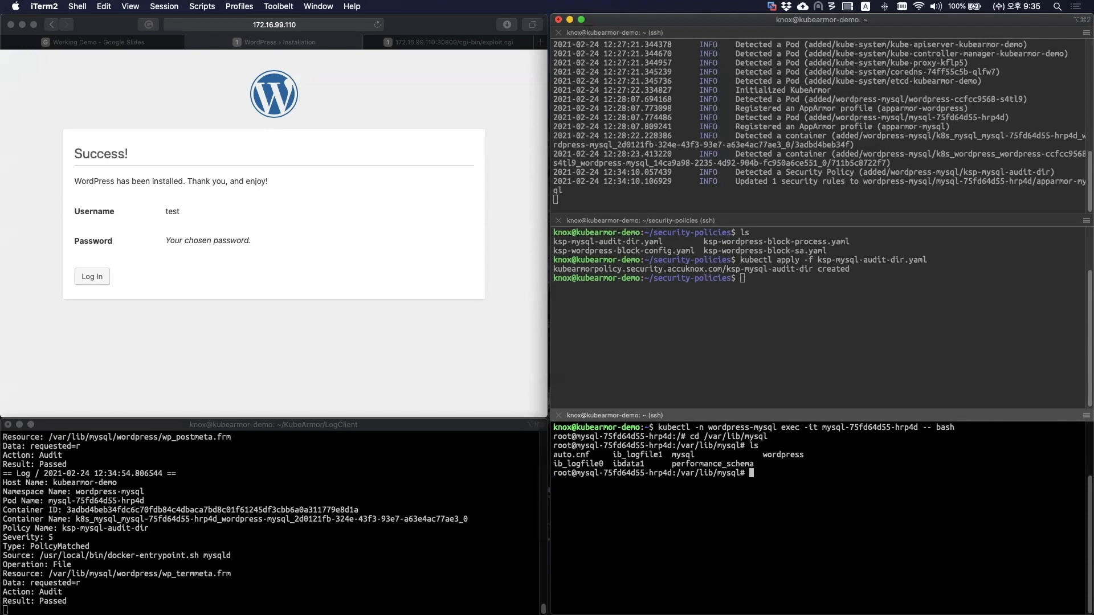
{"action": "type", "text": "touch test"}
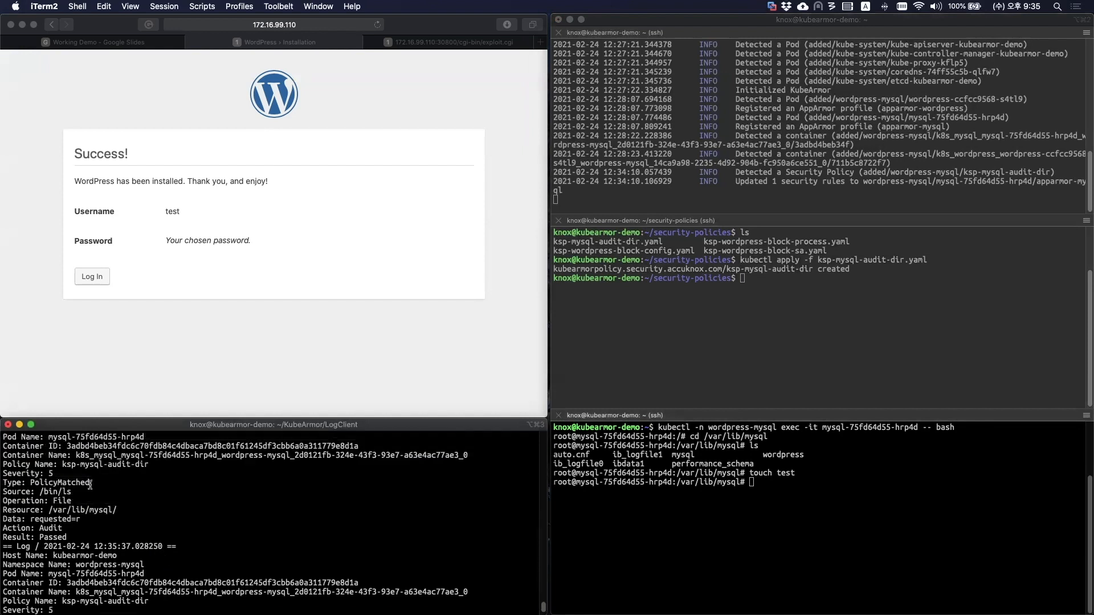
{"action": "double_click", "coordinate": [56, 492]}
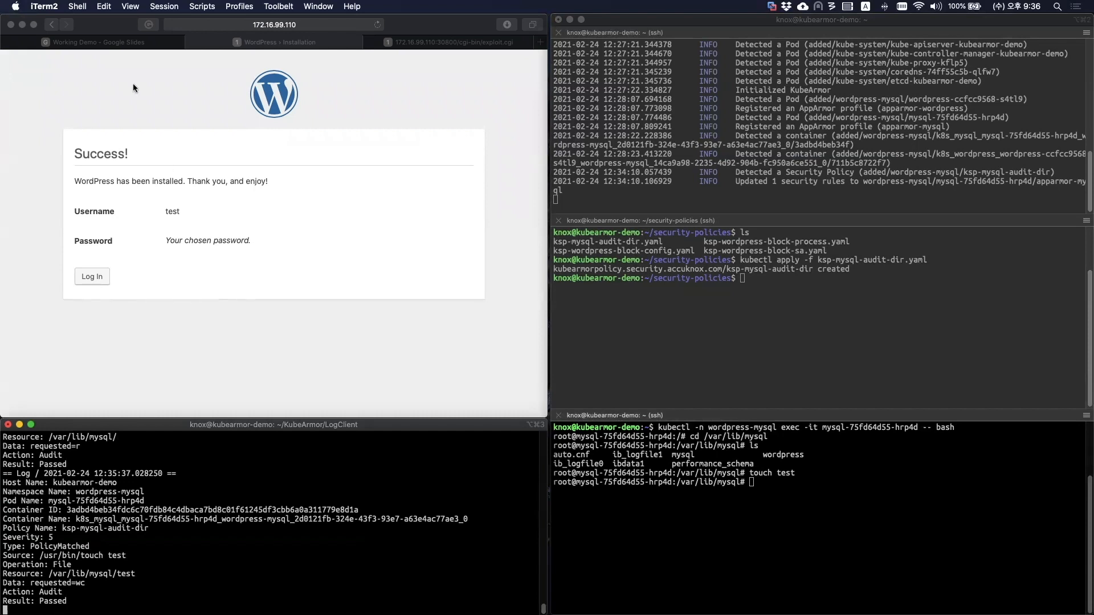
{"action": "left_click", "coordinate": [97, 42]}
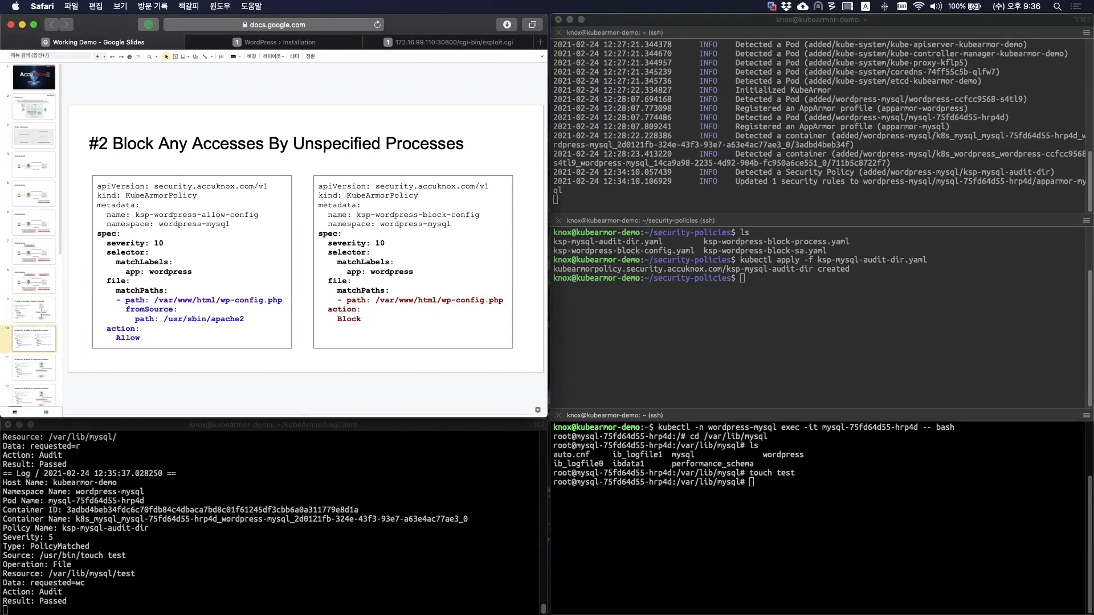
{"action": "mouse_move", "coordinate": [209, 75]}
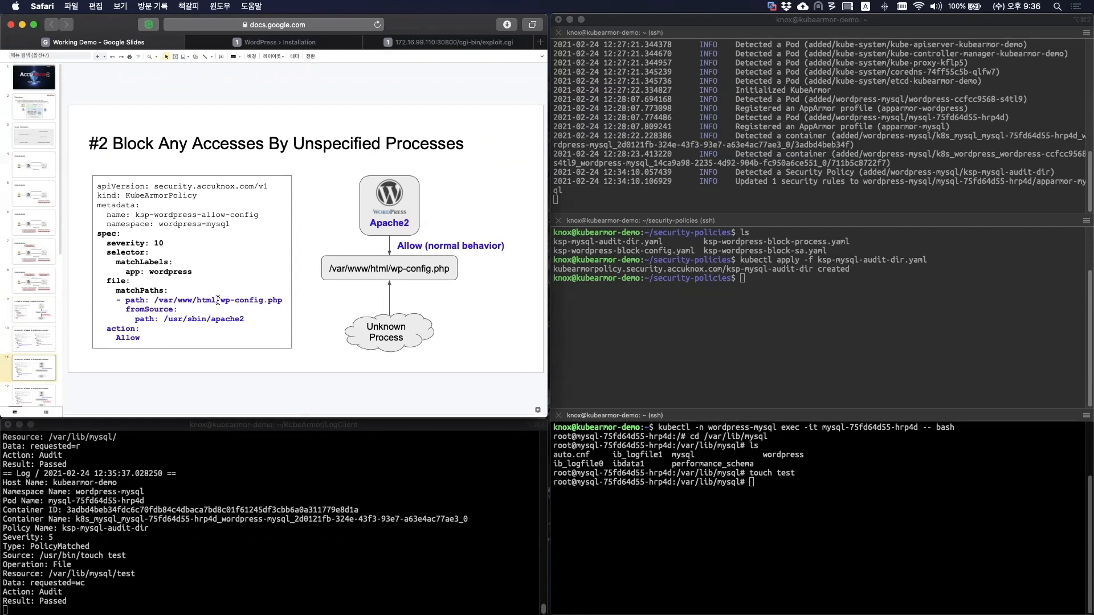
- Reveal the Block action on slide #2, emphasise wp-config.php, and exit the MySQL pod
{"action": "double_click", "coordinate": [251, 301]}
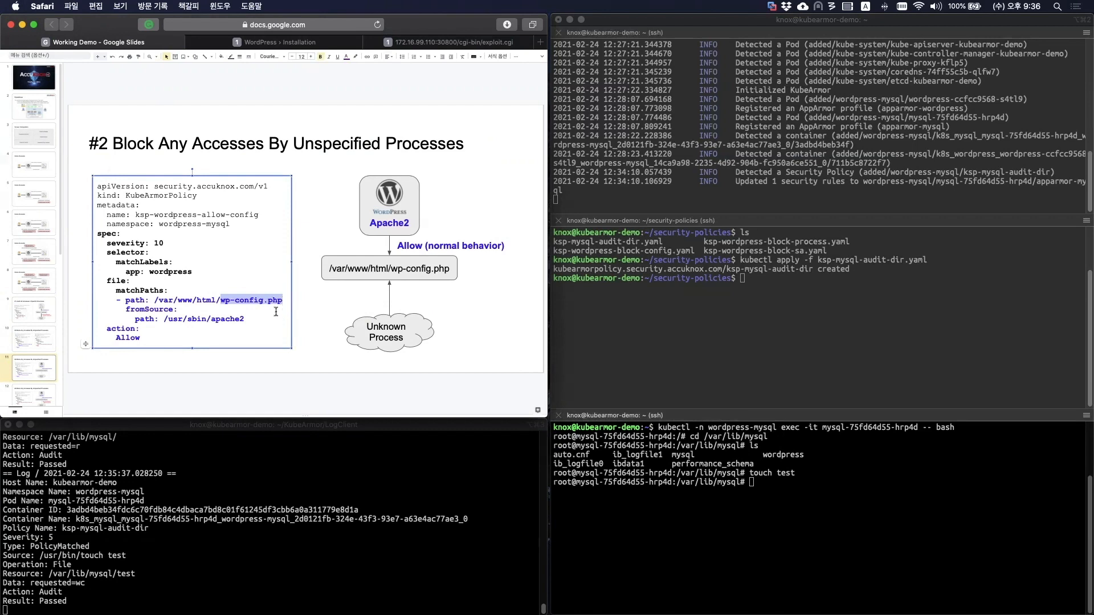
{"action": "left_click", "coordinate": [321, 361]}
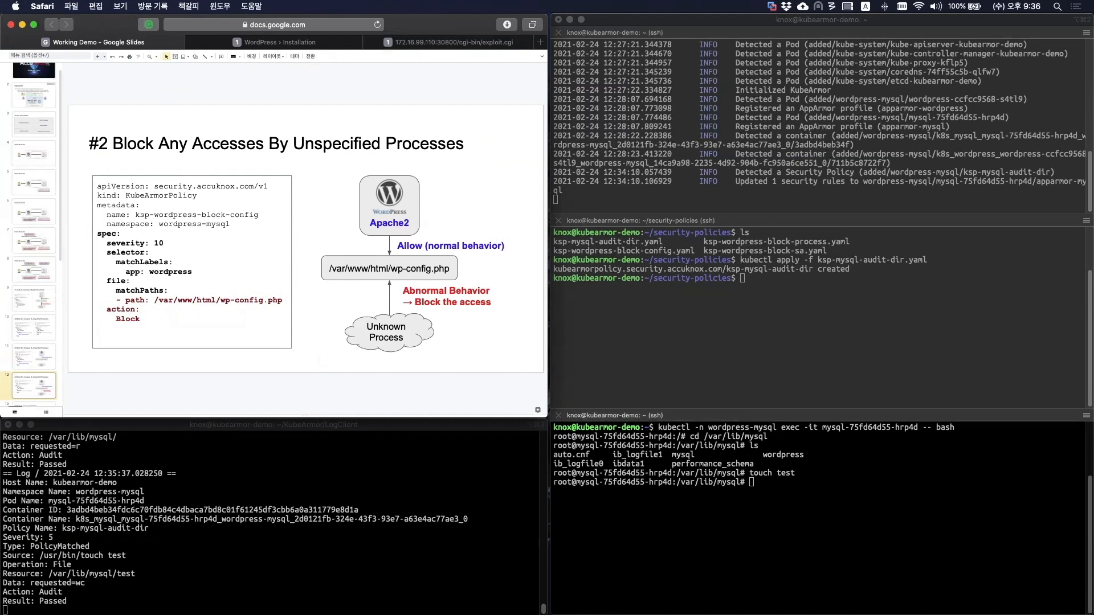
{"action": "double_click", "coordinate": [252, 301]}
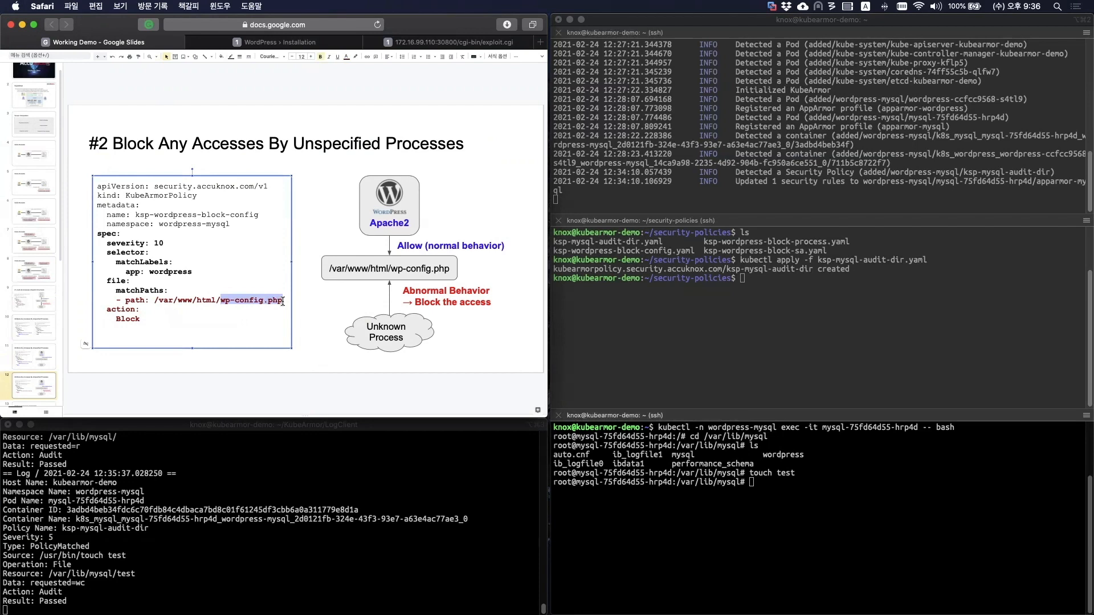
{"action": "left_click", "coordinate": [279, 377]}
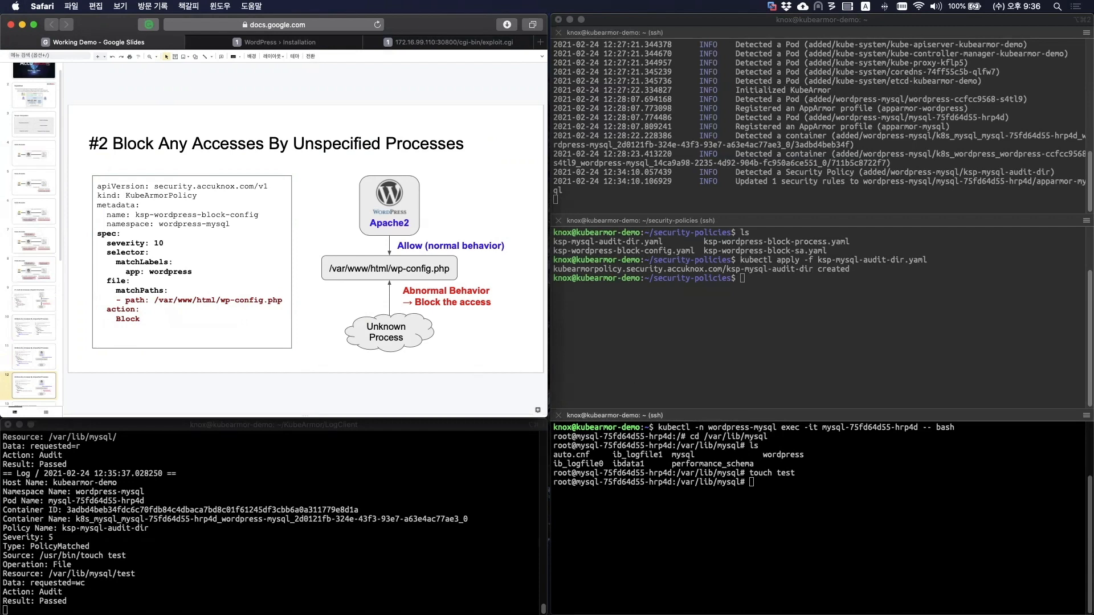
{"action": "type", "text": "exit"}
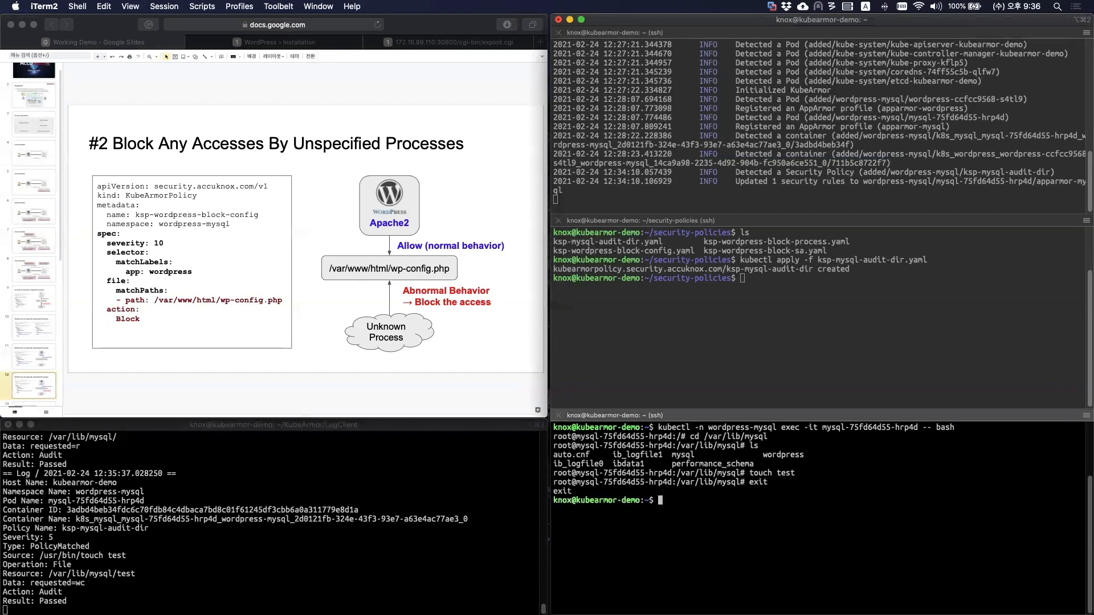
- Shell into the WordPress pod, read wp-config.php, and apply ksp-wordpress-block-config.yaml
{"action": "type", "text": "kubectl -n wordpress-mysql exec -it wordpress-ccfcc9568-s4tl9 -- bash"}
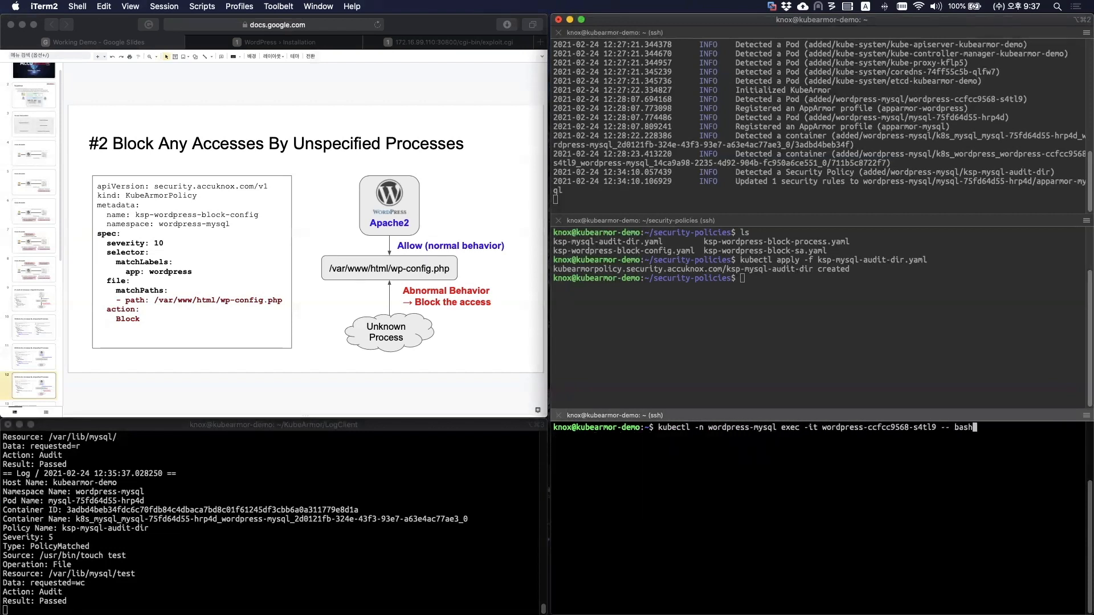
{"action": "type", "text": "cat wp-config.php"}
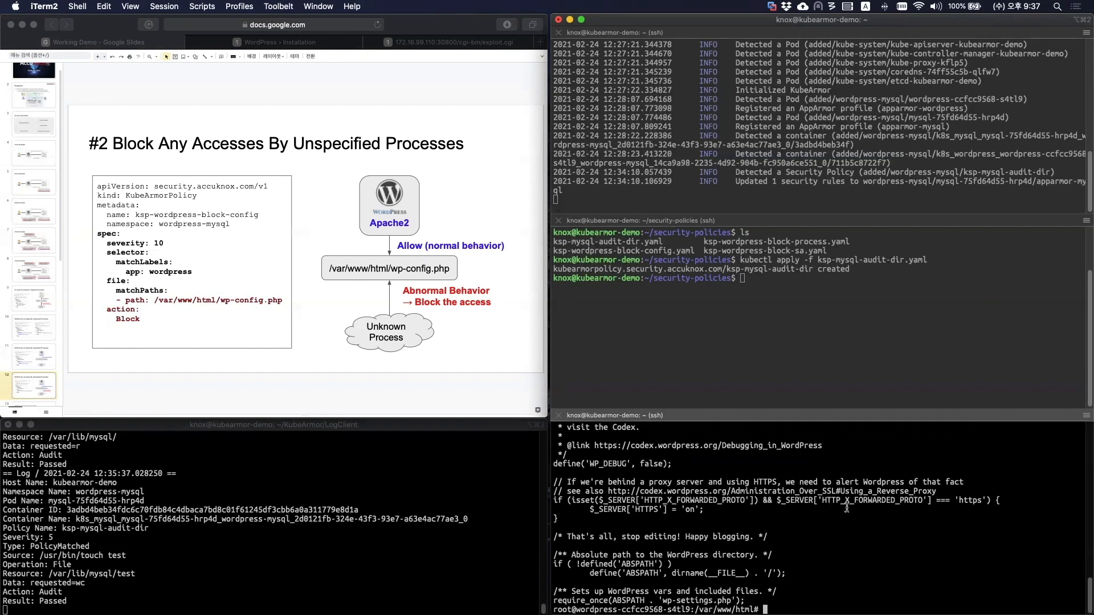
{"action": "mouse_move", "coordinate": [802, 510]}
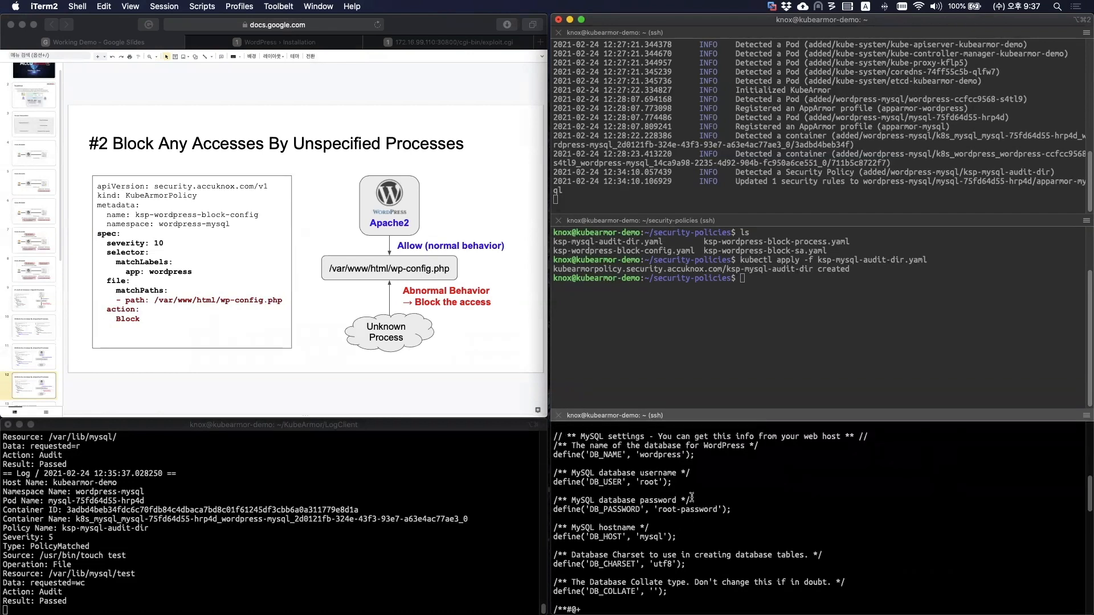
{"action": "double_click", "coordinate": [623, 455]}
{"action": "type", "text": "kubectl apply -f k"}
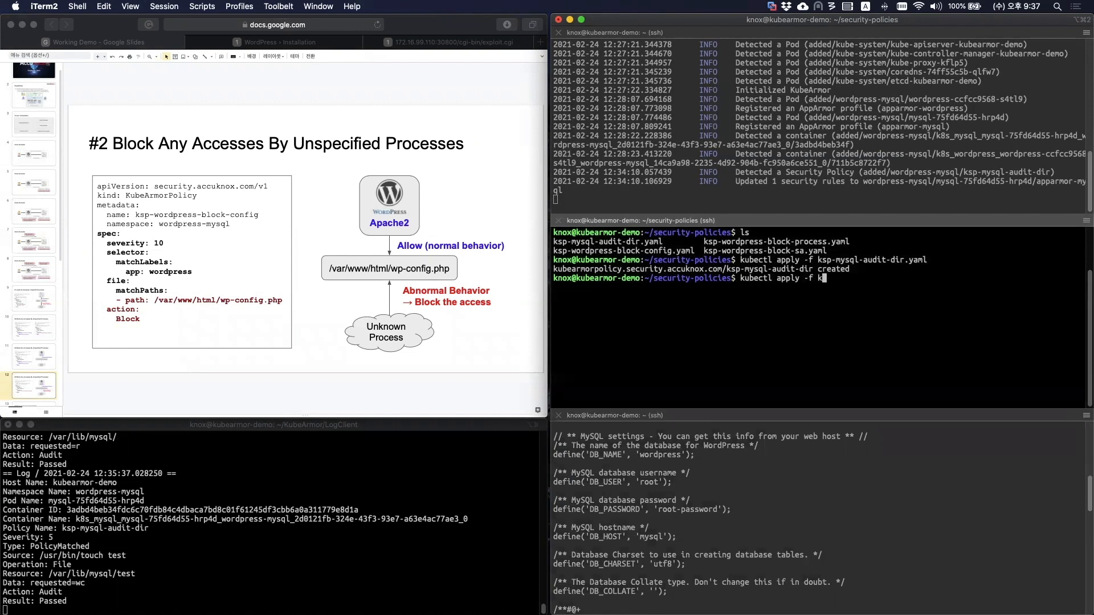
{"action": "type", "text": "sp-wordpress-block-config.yam"}
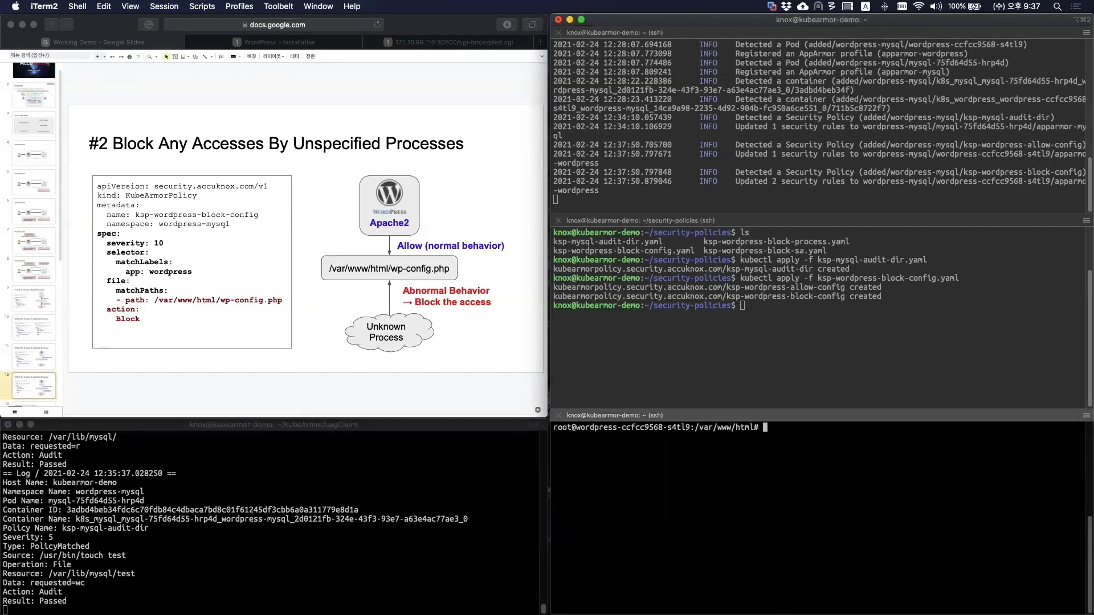
{"action": "type", "text": "ls"}
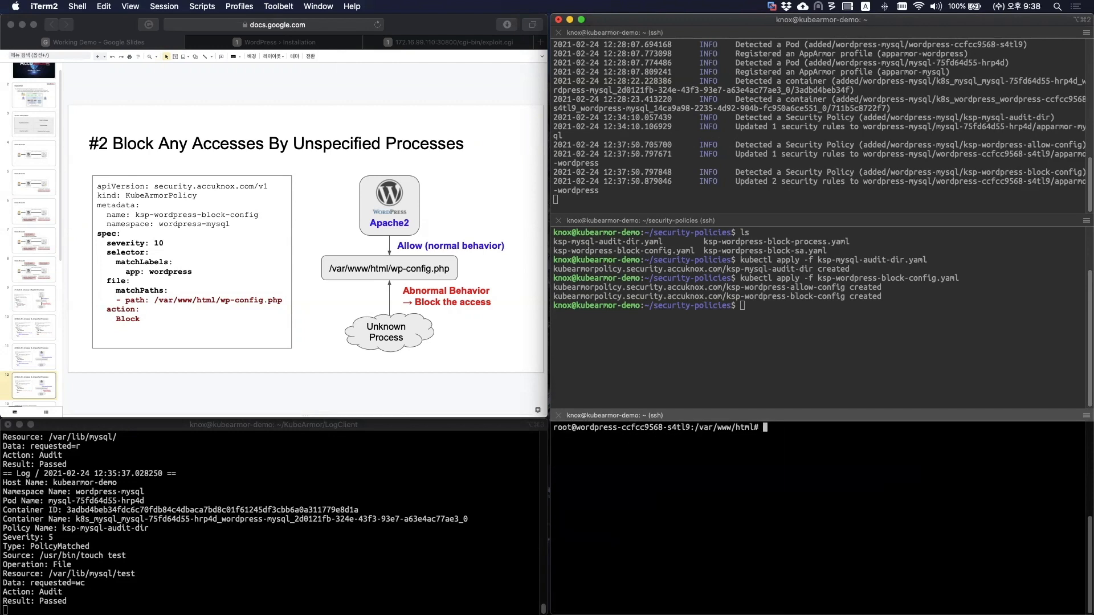
- Run cat wp-config.php in the WordPress pod and get Permission denied
{"action": "type", "text": "cat"}
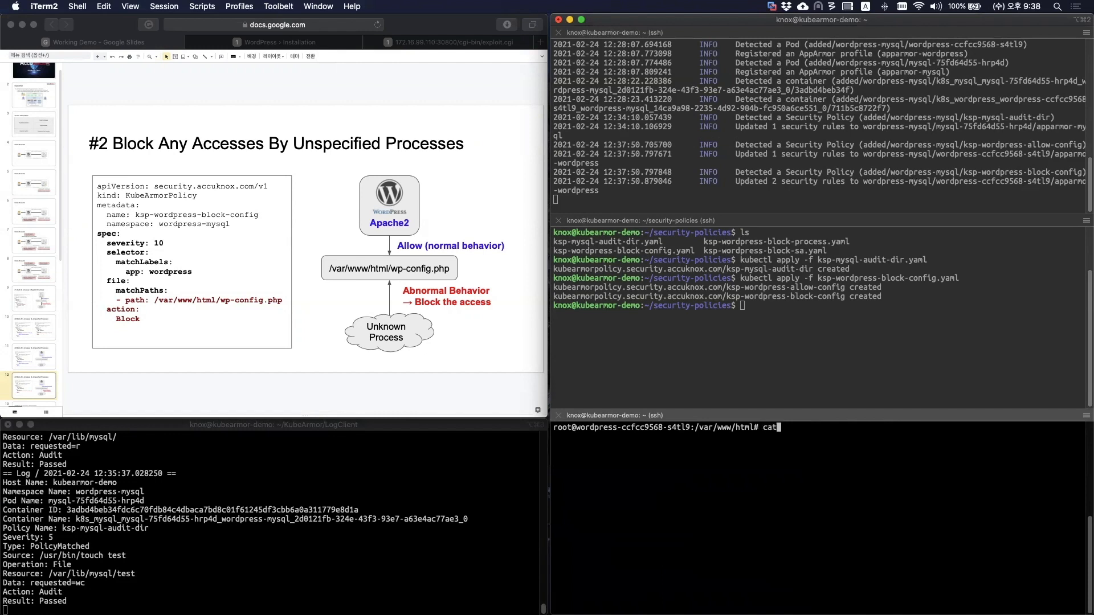
{"action": "type", "text": "wp-config.php"}
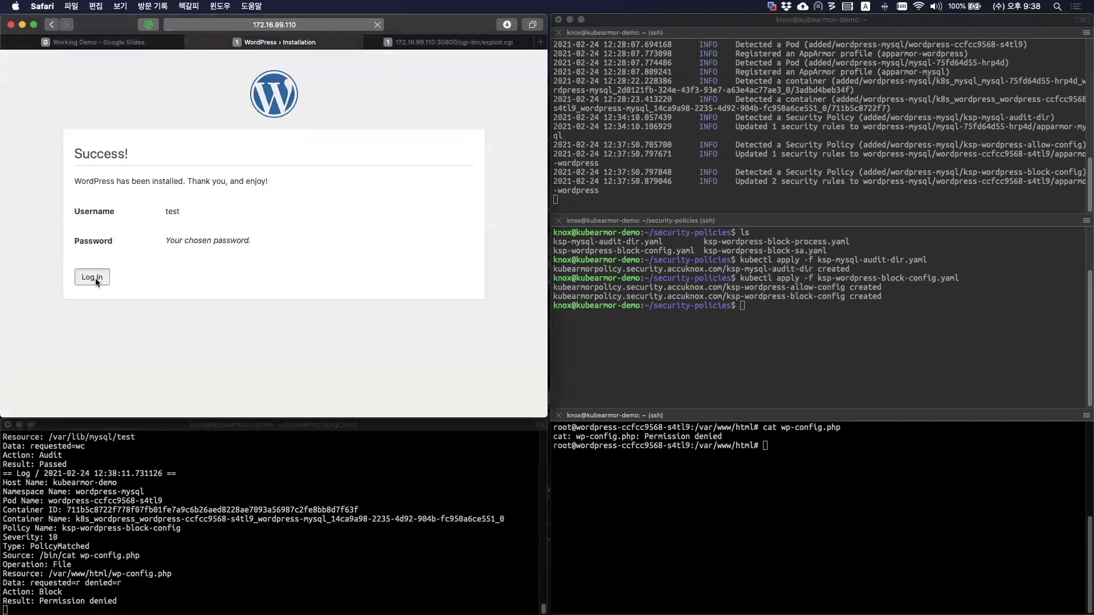
- Log in to WordPress as the test user
{"action": "left_click", "coordinate": [91, 276]}
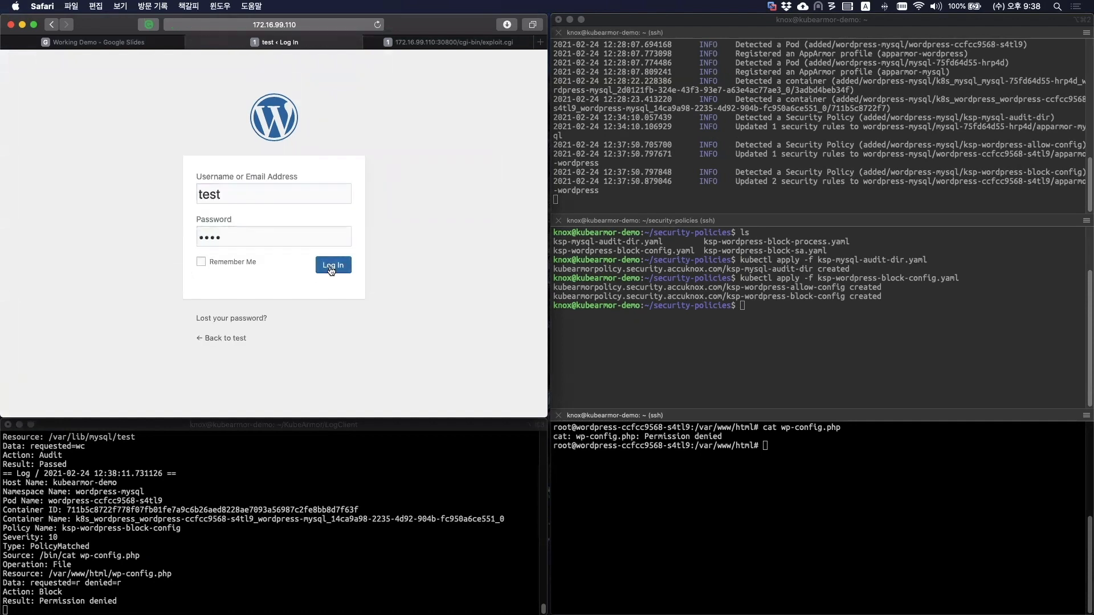
{"action": "left_click", "coordinate": [333, 264]}
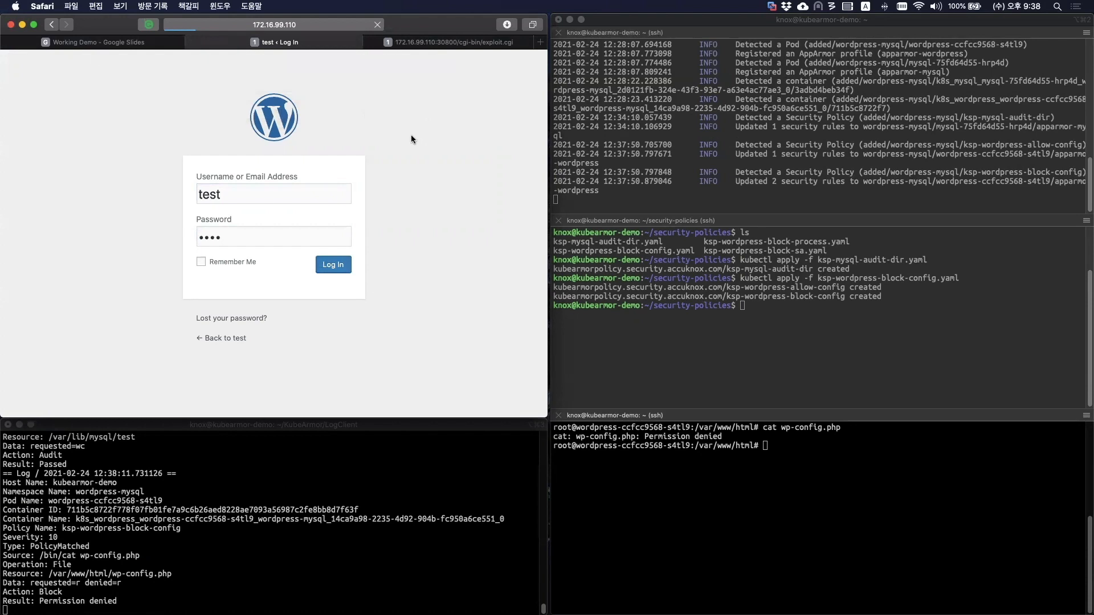
{"action": "left_click", "coordinate": [333, 265]}
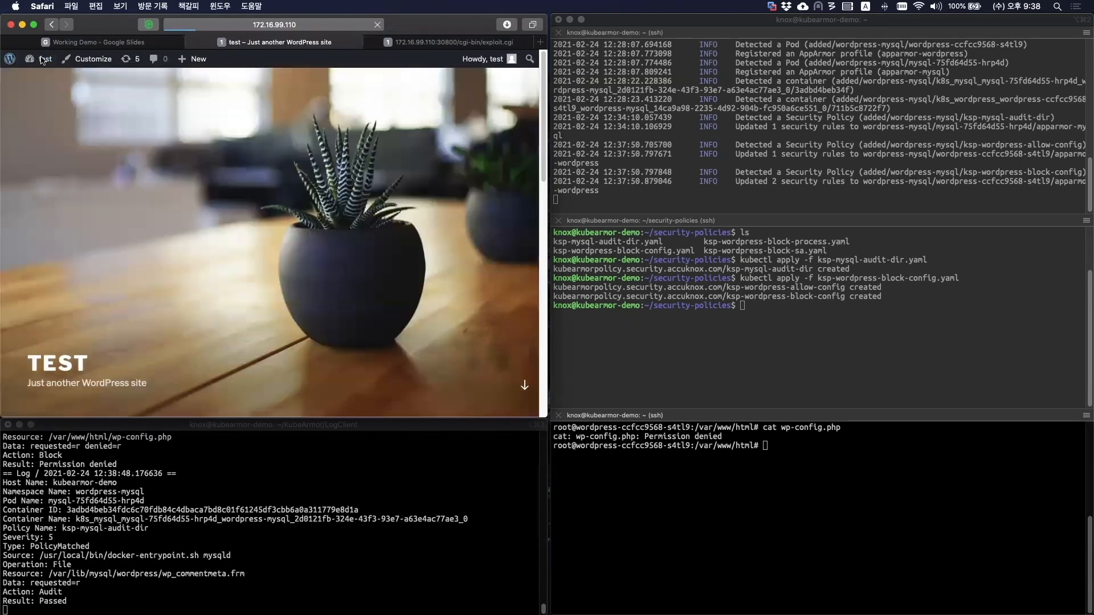
- Publish a new post titled 'test' with body 'test'
{"action": "left_click", "coordinate": [198, 58]}
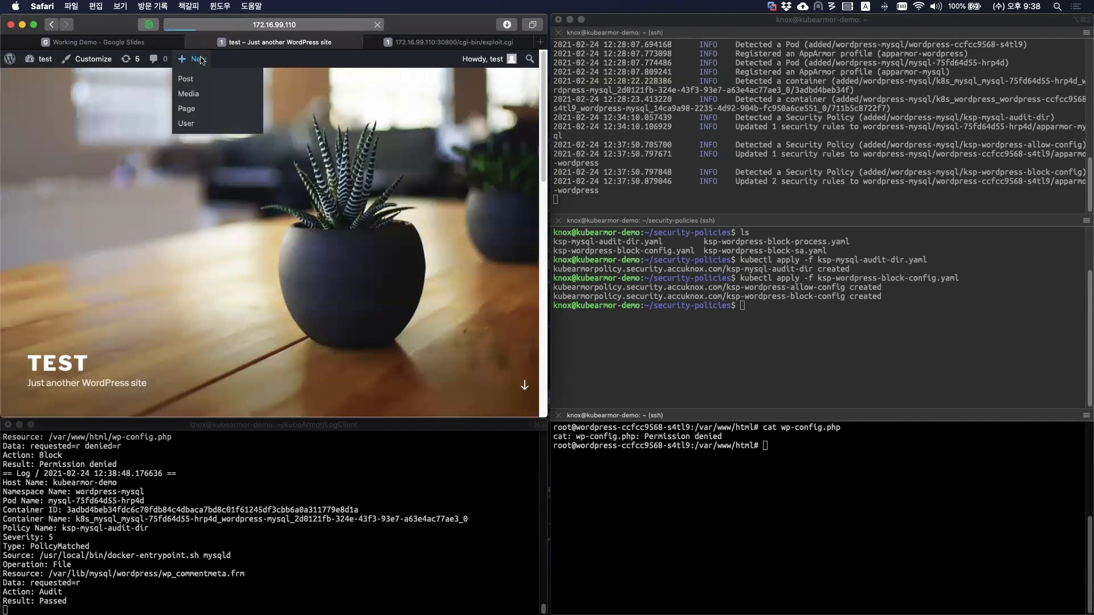
{"action": "left_click", "coordinate": [186, 78]}
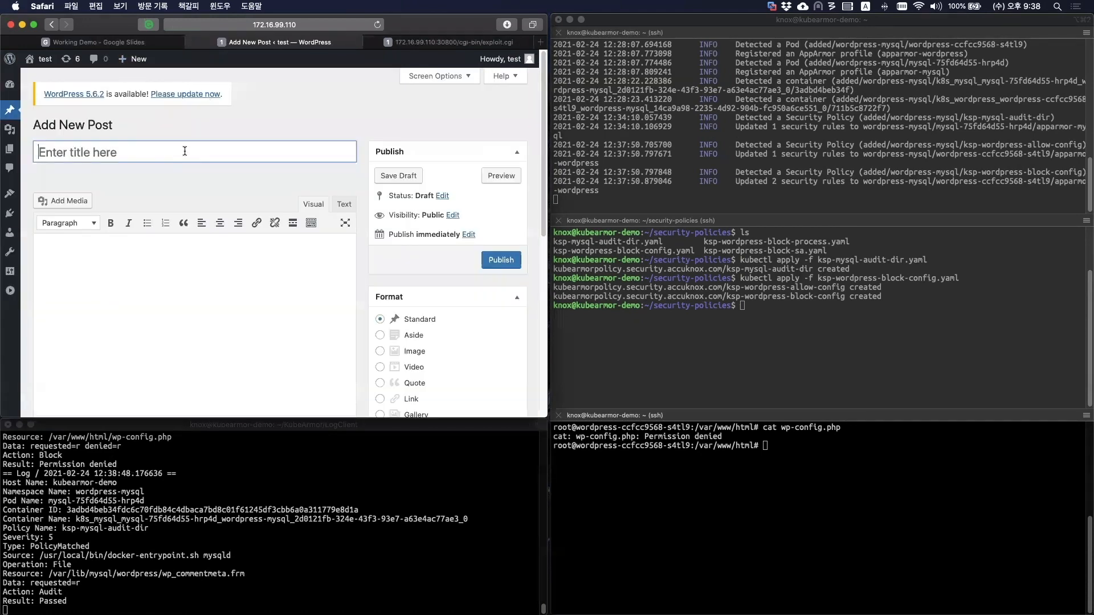
{"action": "type", "text": "test"}
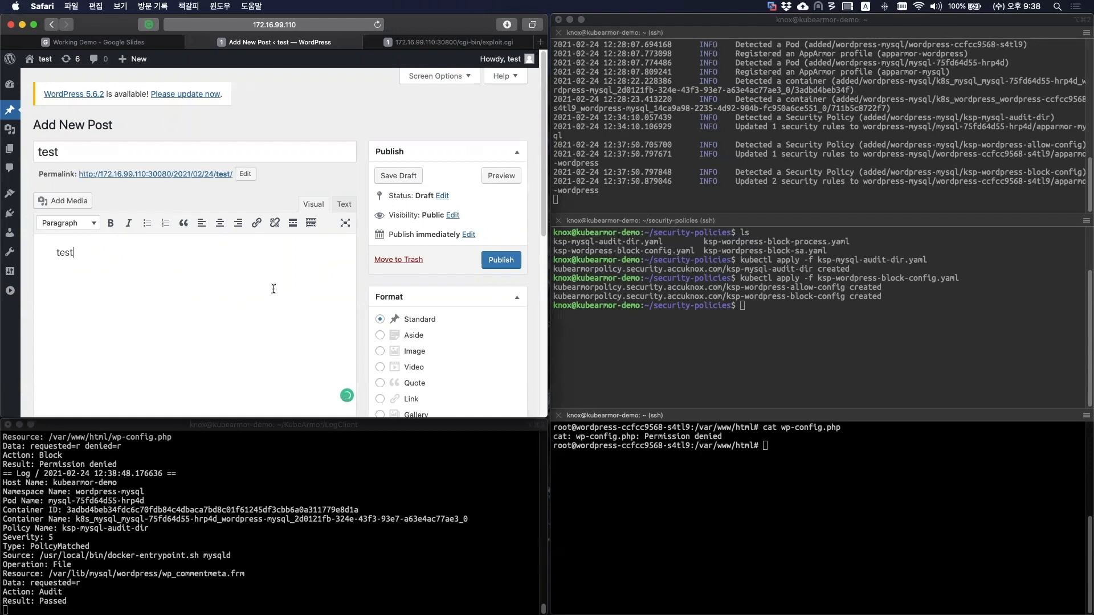
{"action": "left_click", "coordinate": [501, 260]}
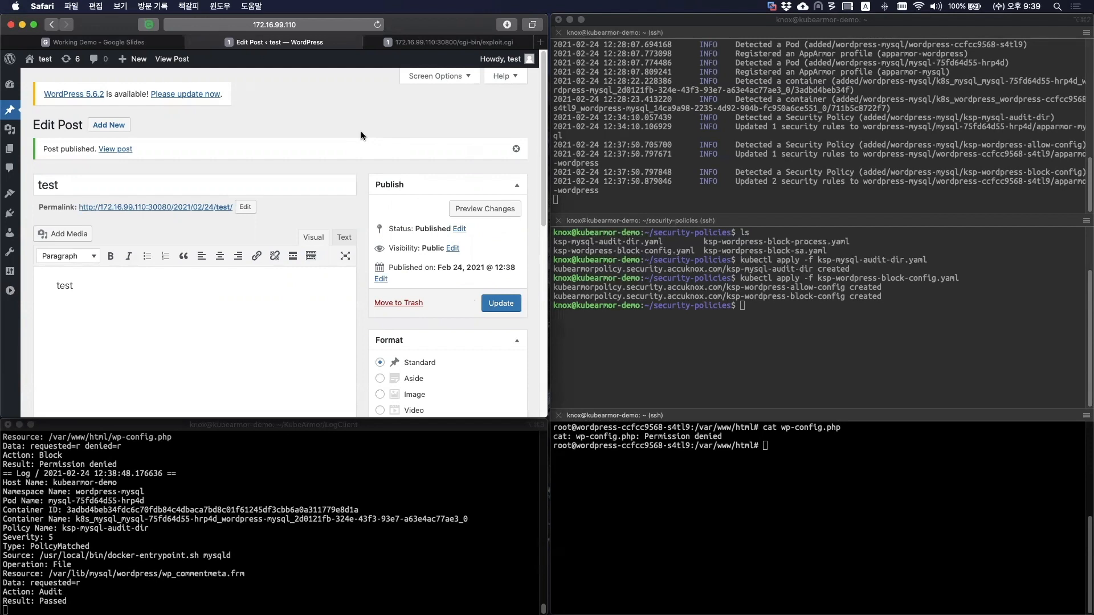
{"action": "mouse_move", "coordinate": [311, 119]}
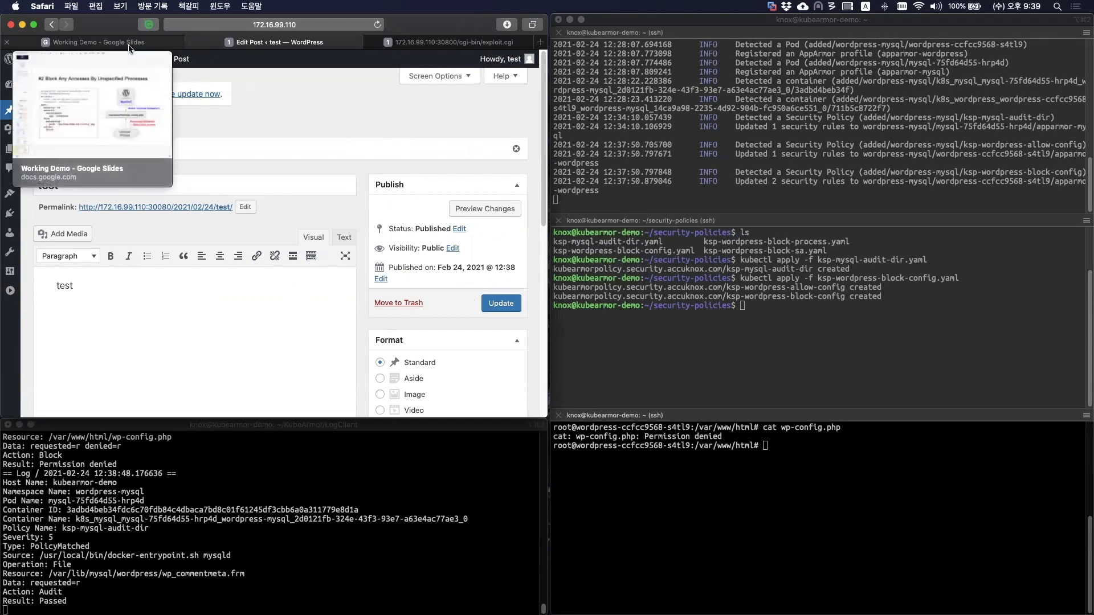
- Show slide #3 Block Kubernetes Credentials, then return to the WordPress pod shell
{"action": "left_click", "coordinate": [98, 42]}
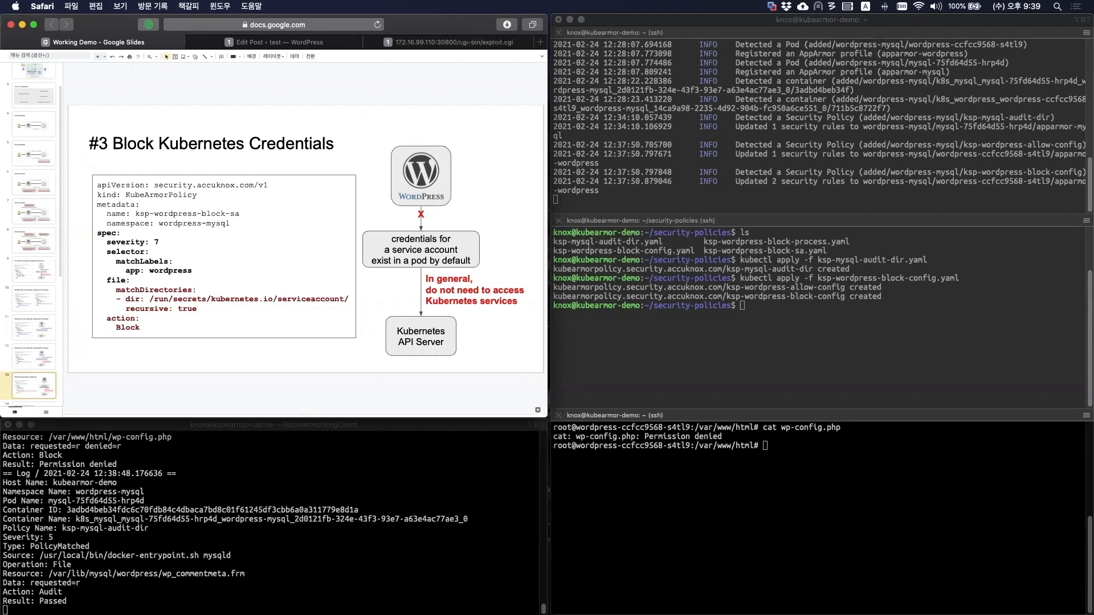
{"action": "mouse_move", "coordinate": [923, 367]}
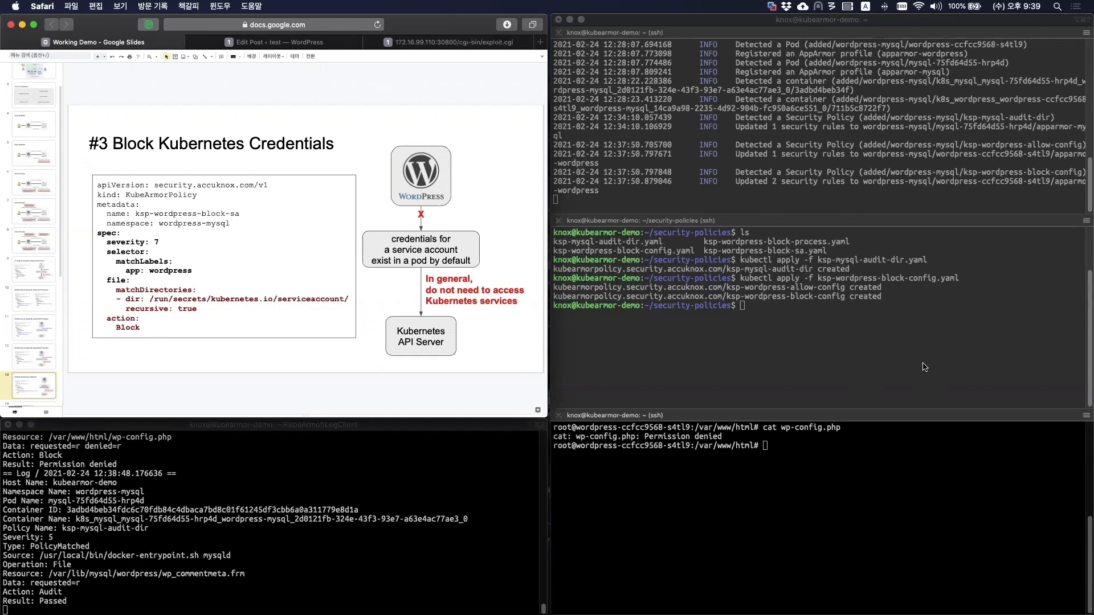
{"action": "left_click", "coordinate": [820, 506]}
{"action": "type", "text": "cd /run/"}
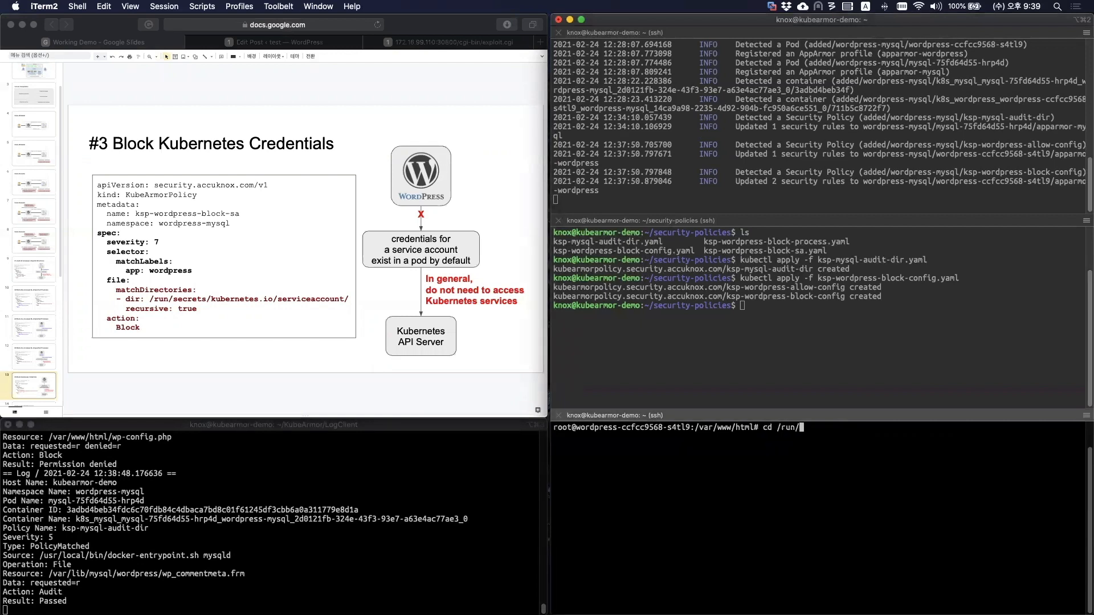
- Print the service account ca.crt and token, then curl the API server using that Bearer token
{"action": "type", "text": "secrets/k"}
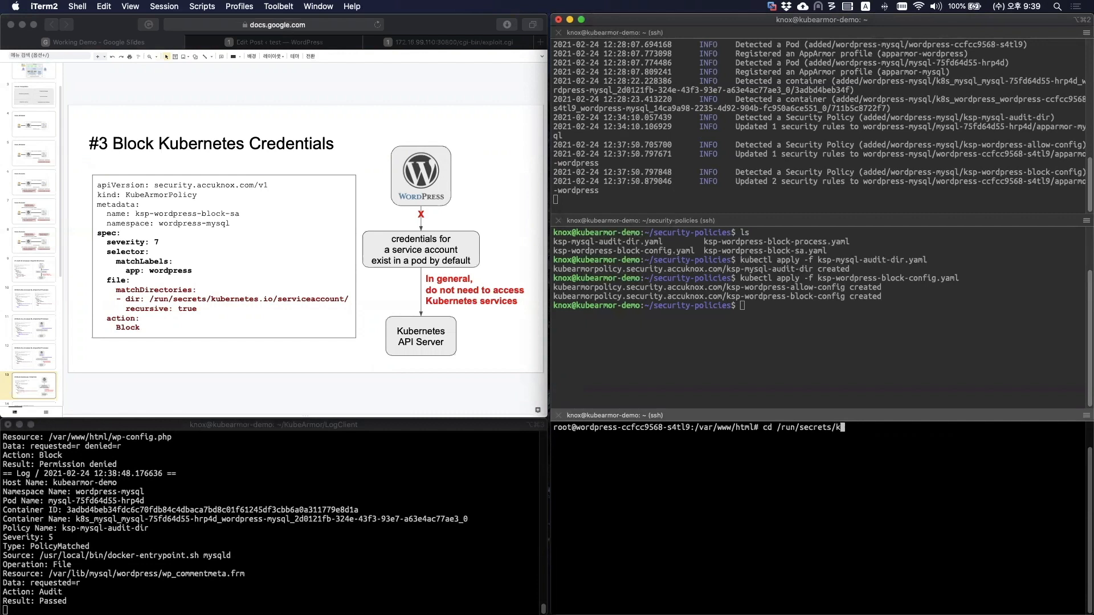
{"action": "type", "text": "ubernetes.io/servi"}
{"action": "type", "text": "ls"}
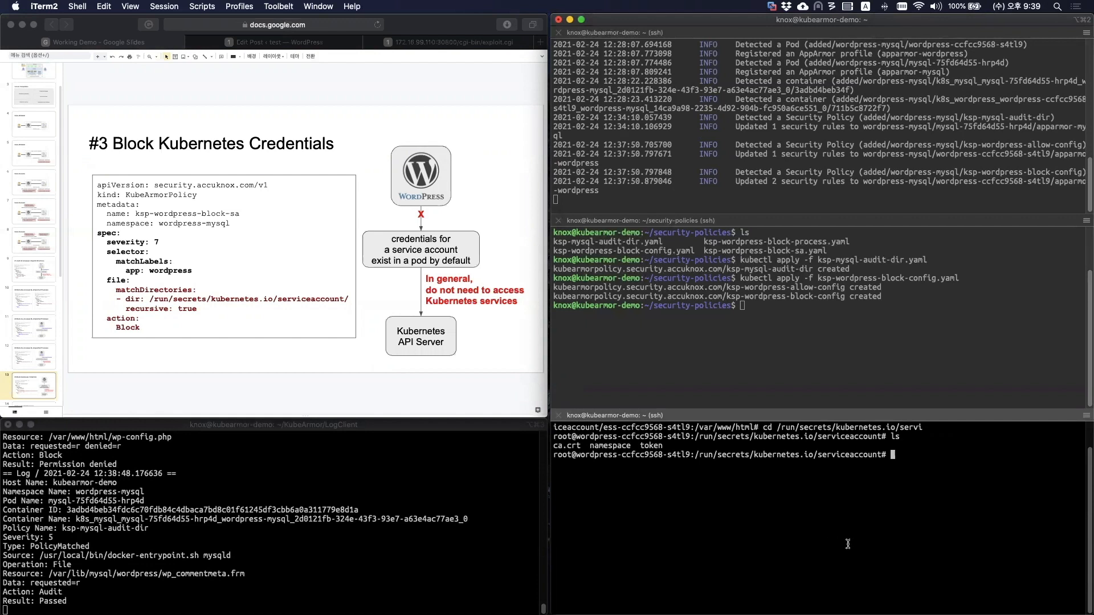
{"action": "type", "text": "cat ca"}
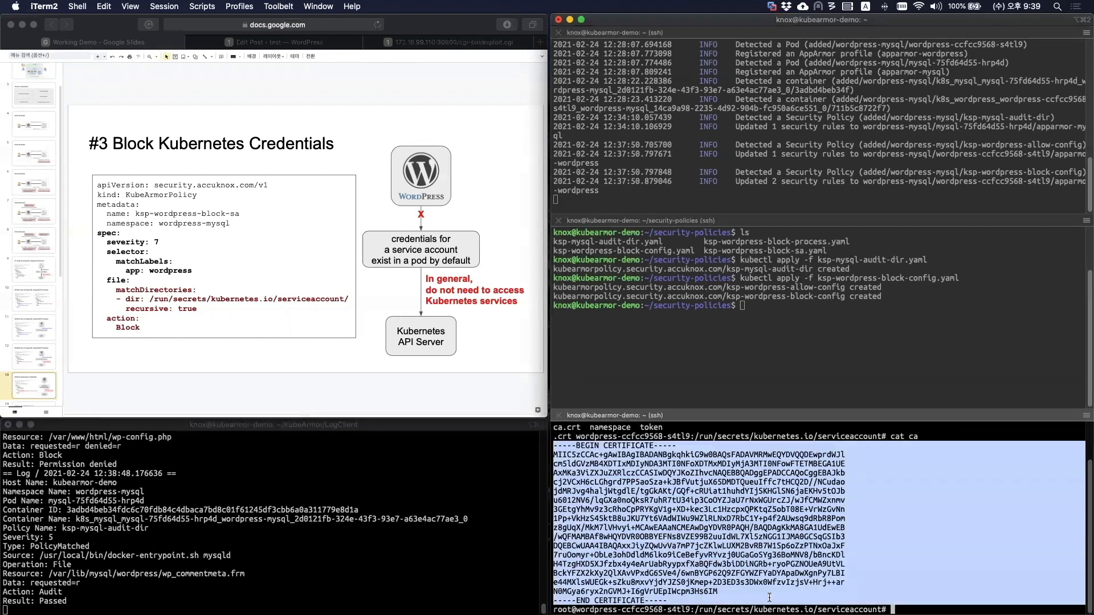
{"action": "type", "text": "cle"}
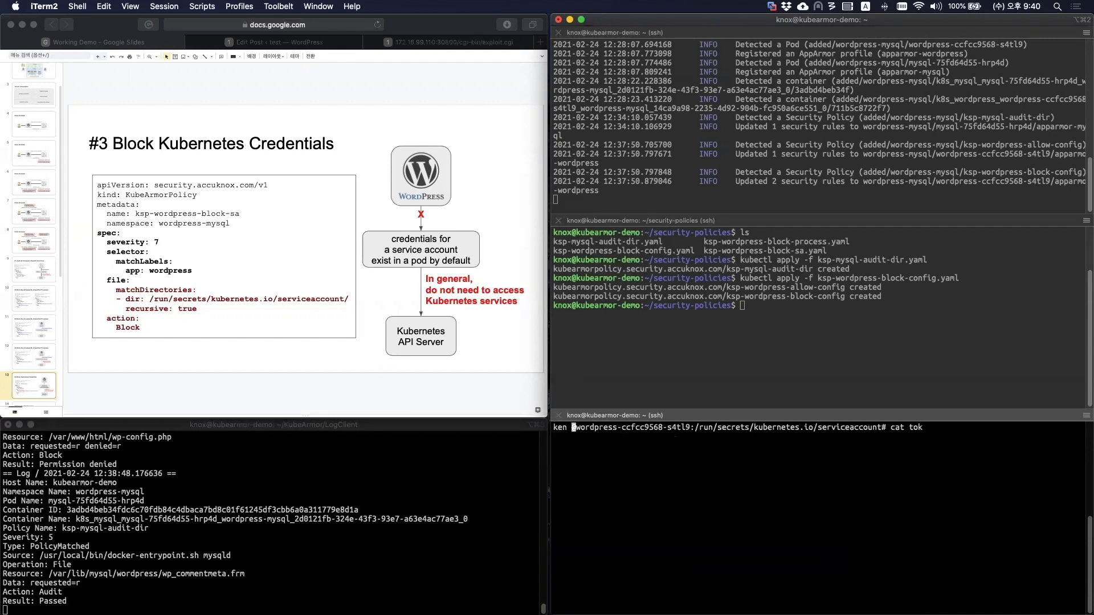
{"action": "key", "text": "Return"}
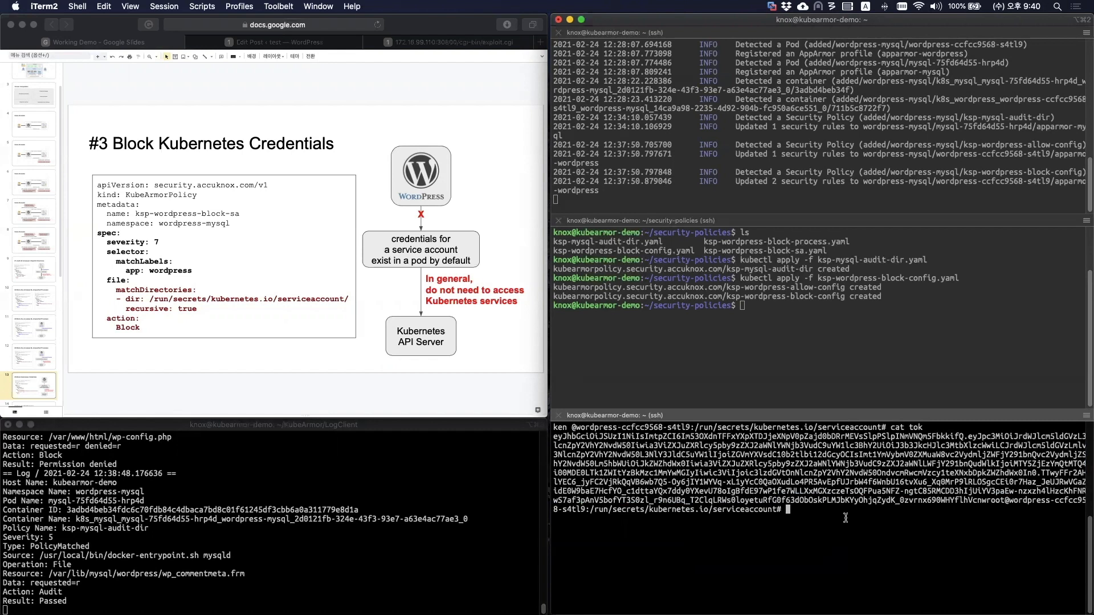
{"action": "type", "text": "cl"}
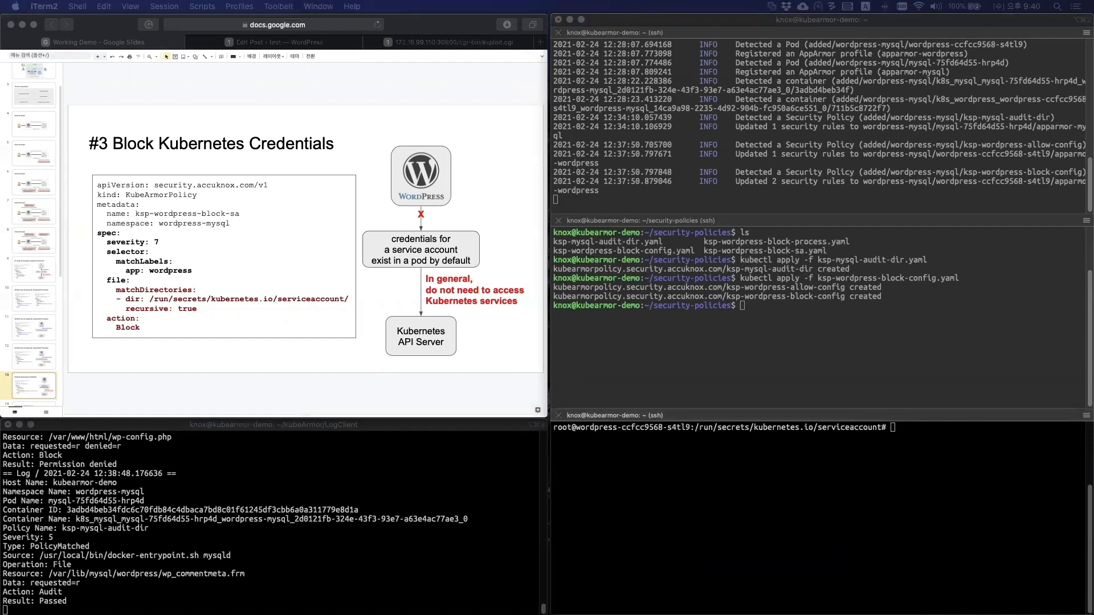
{"action": "mouse_move", "coordinate": [823, 476]}
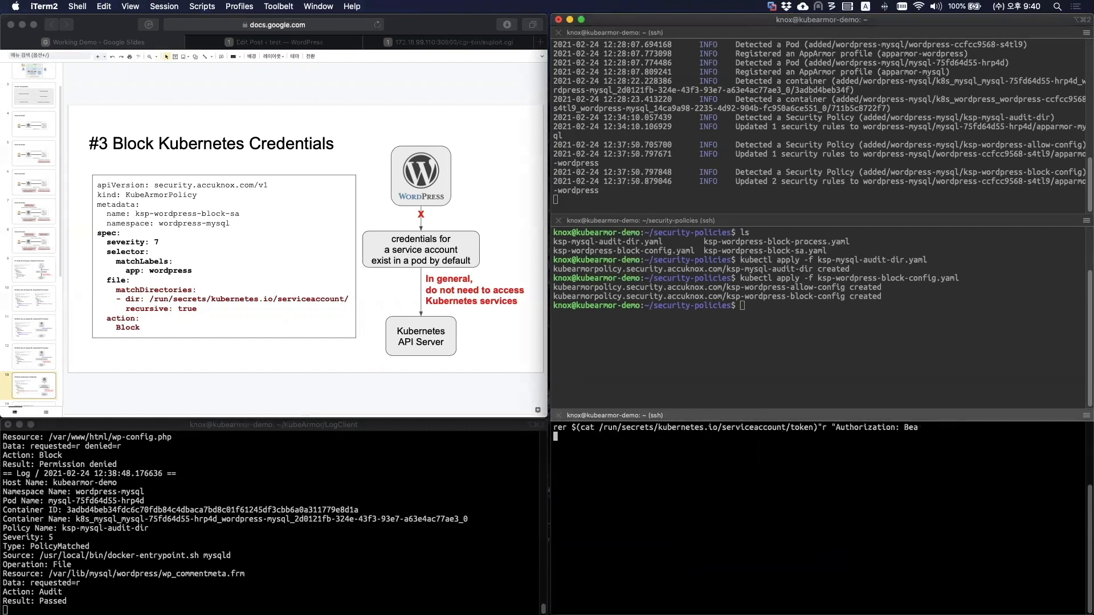
{"action": "key", "text": "Return"}
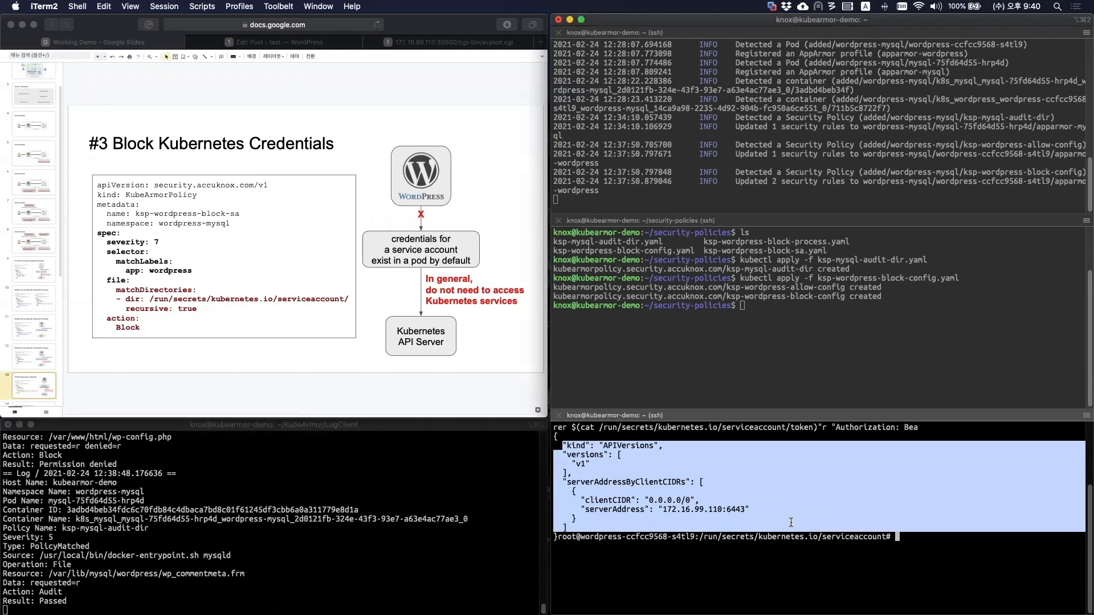
{"action": "mouse_move", "coordinate": [828, 498]}
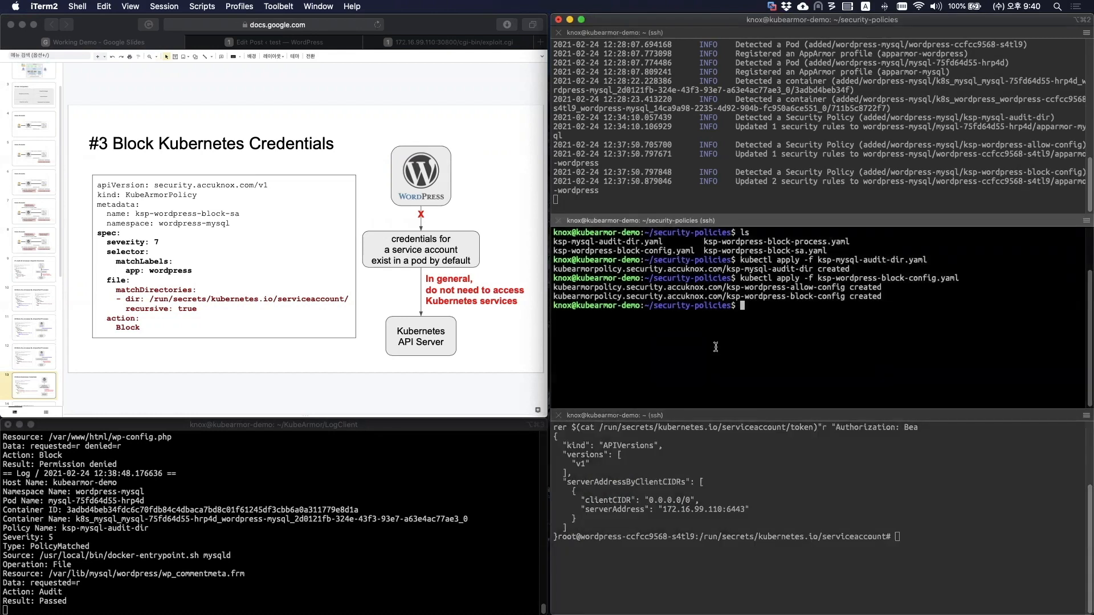
- Apply ksp-wordpress-block-sa.yaml and confirm reading the service account token is Permission denied
{"action": "type", "text": "kubectl apply -f ksp-wordpress-block-sa.yaml"}
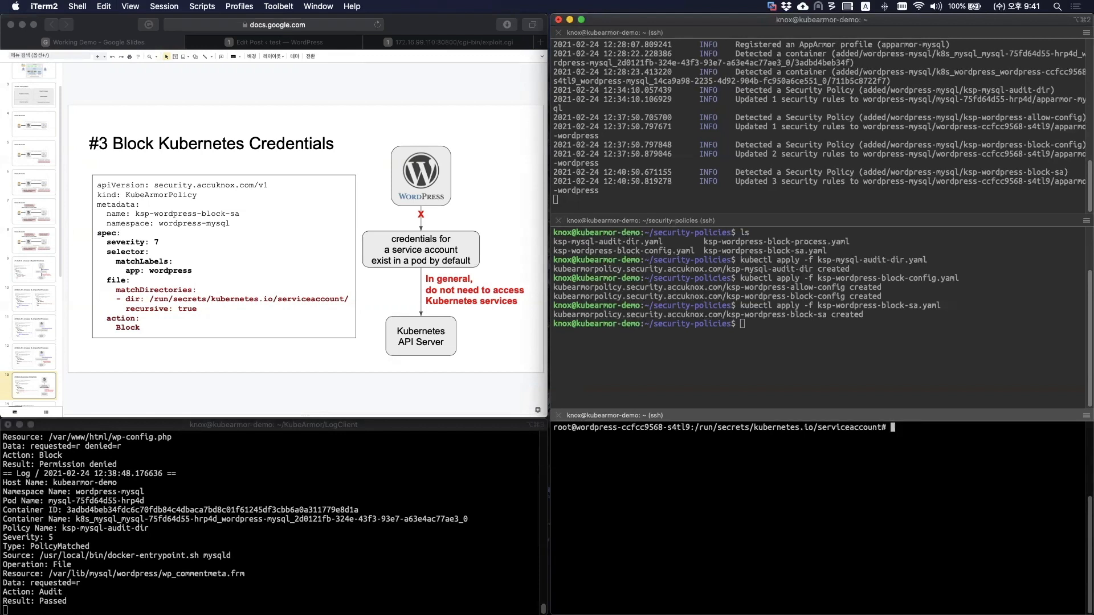
{"action": "type", "text": "cat /run/secrets/kubernetes.io/serviceaccount/token"}
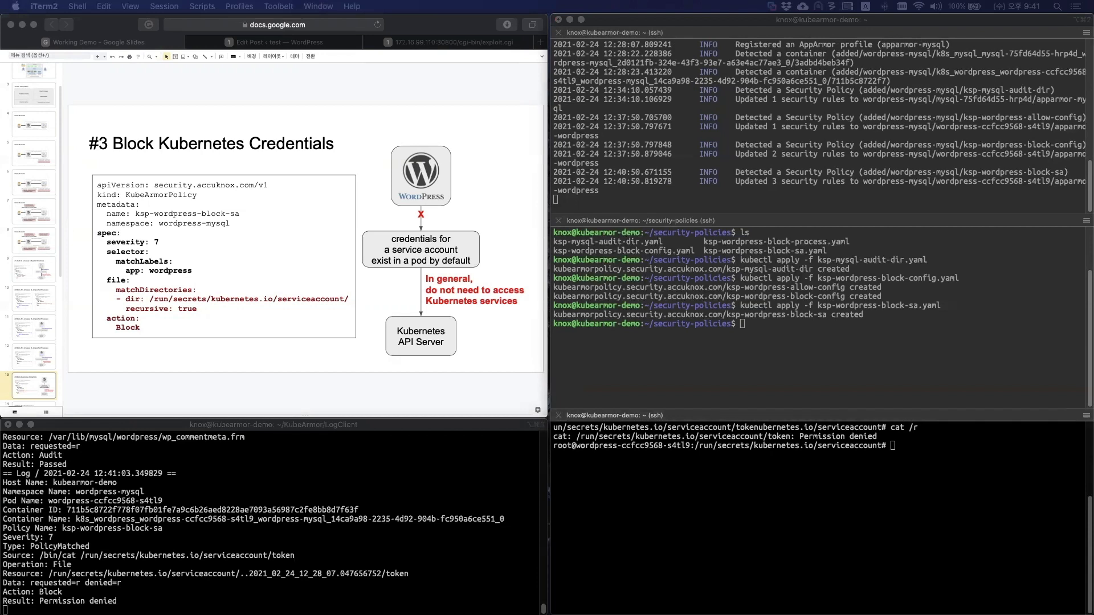
{"action": "mouse_move", "coordinate": [715, 511]}
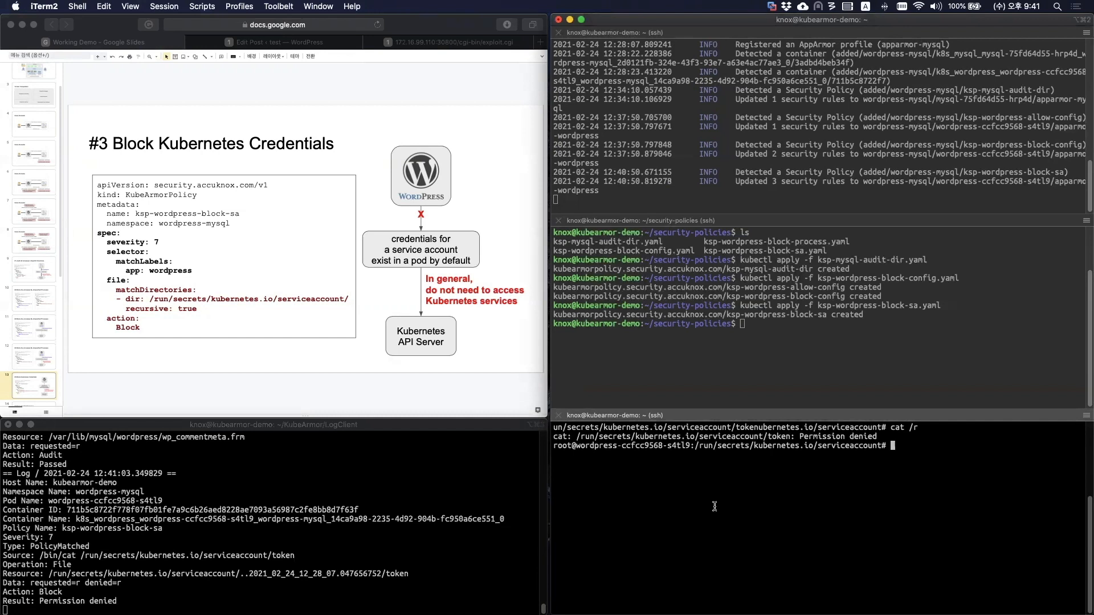
- Resend the Bearer-token API request and highlight its 403 Failure response
{"action": "type", "text": "rer $(cat /run/secrets/kubernetes.io/serviceaccount/token)\" \"Authorization: Bea"}
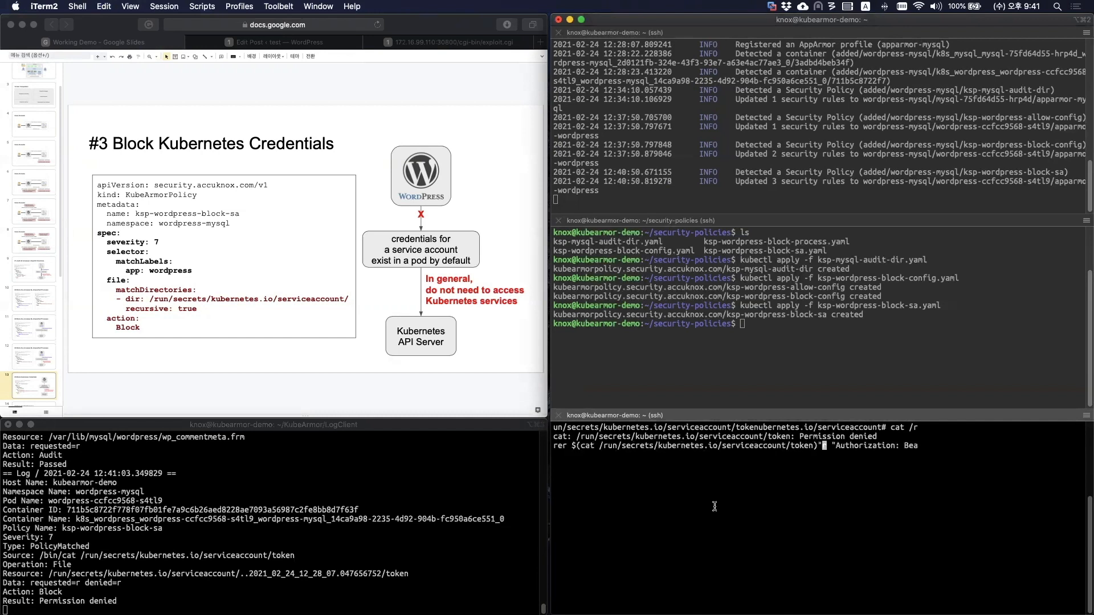
{"action": "key", "text": "Return"}
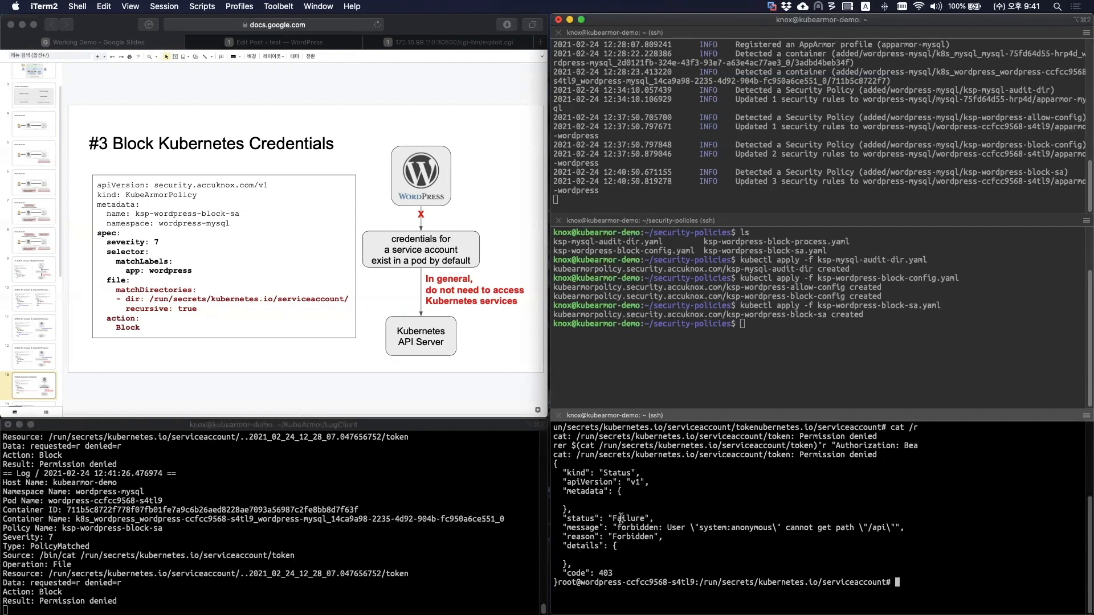
{"action": "double_click", "coordinate": [634, 518]}
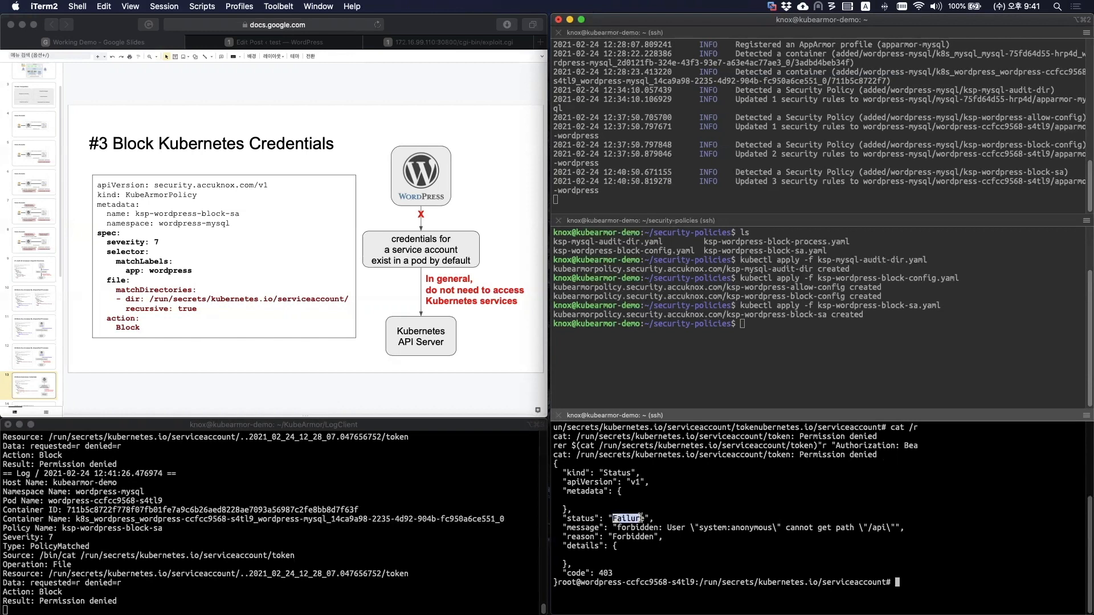
{"action": "mouse_move", "coordinate": [700, 548]}
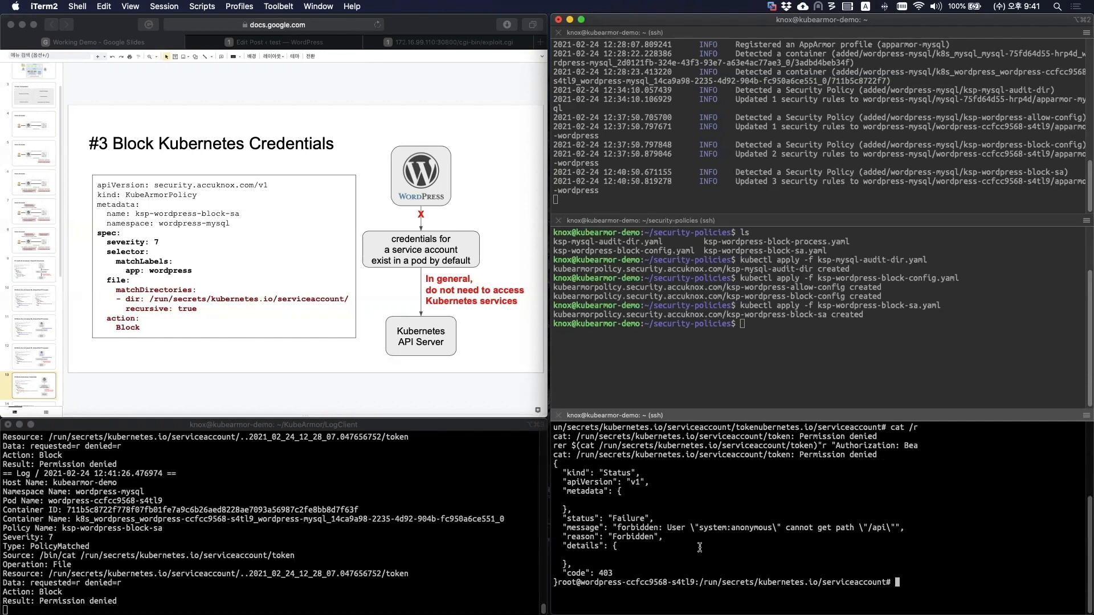
{"action": "mouse_move", "coordinate": [396, 407]}
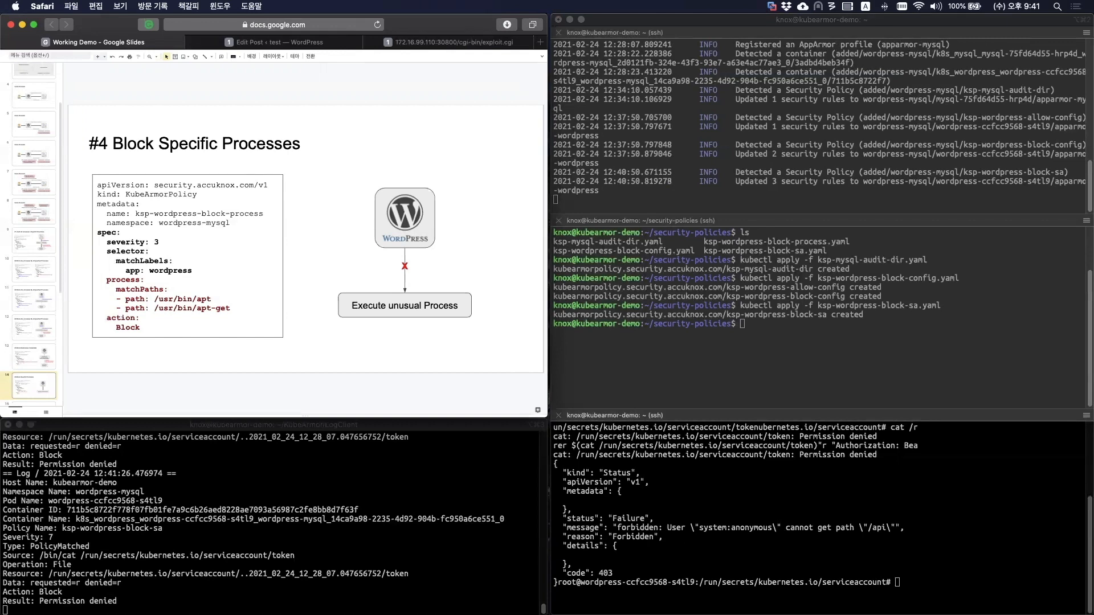
{"action": "mouse_move", "coordinate": [423, 440]}
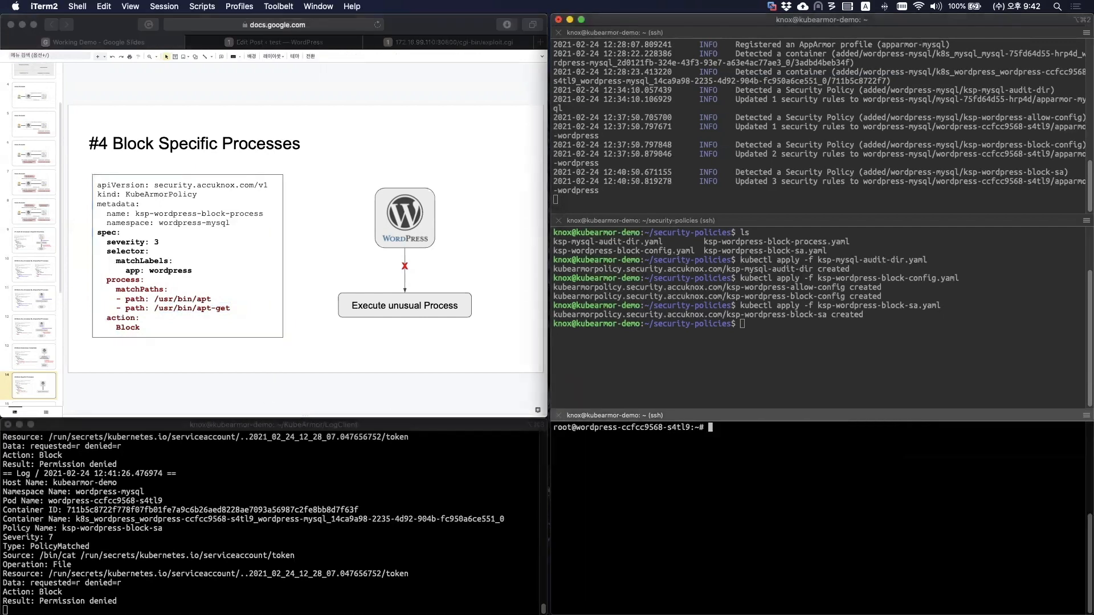
- Run apt and apt-get in the pod to show they still print usage help
{"action": "type", "text": "apt"}
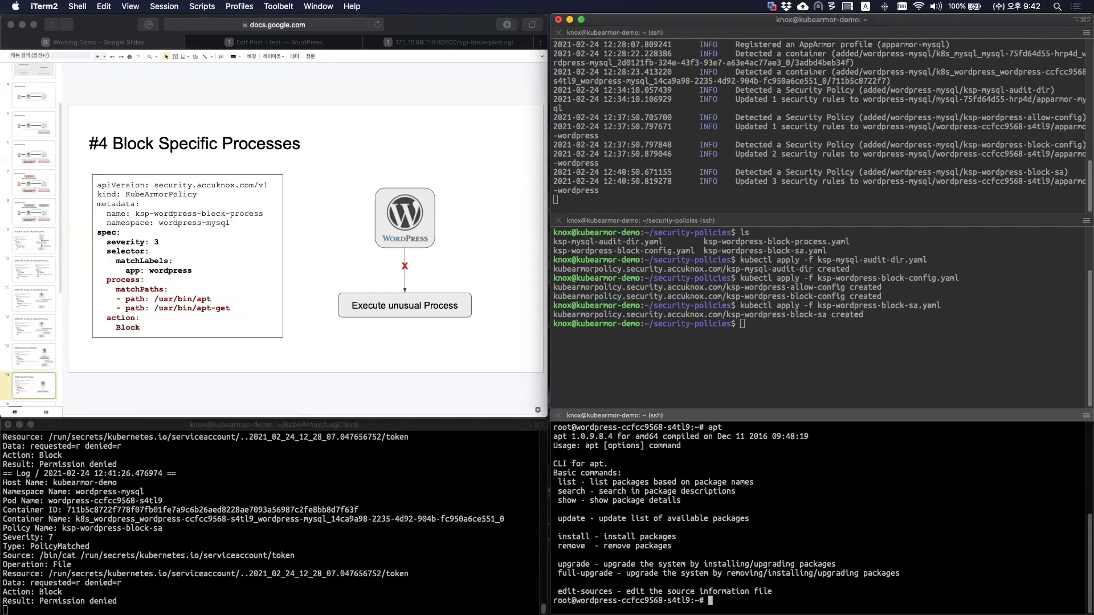
{"action": "type", "text": "apt-get"}
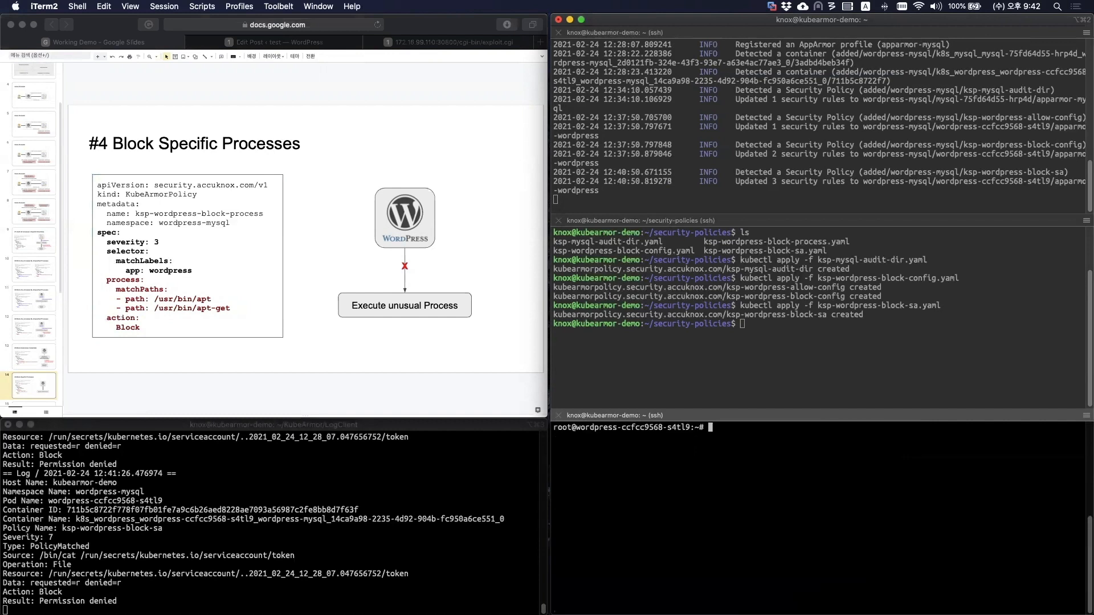
{"action": "type", "text": "kubectl apply -f ksp-wordpre"}
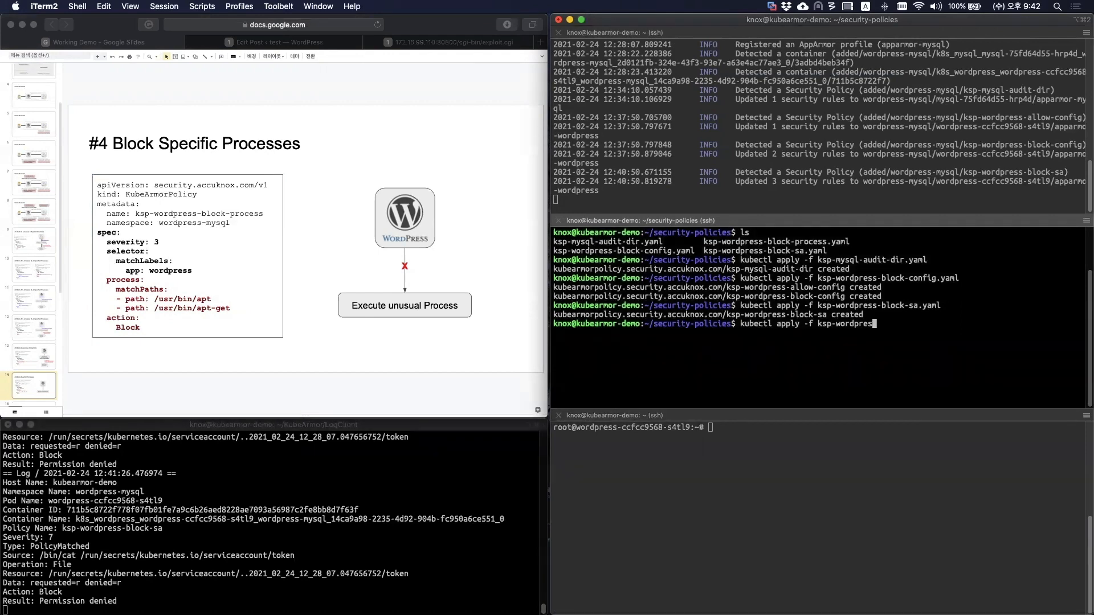
- Apply ksp-wordpress-block-process.yaml, then show apt and apt-get return Permission denied
{"action": "type", "text": "s-block-process.yaml"}
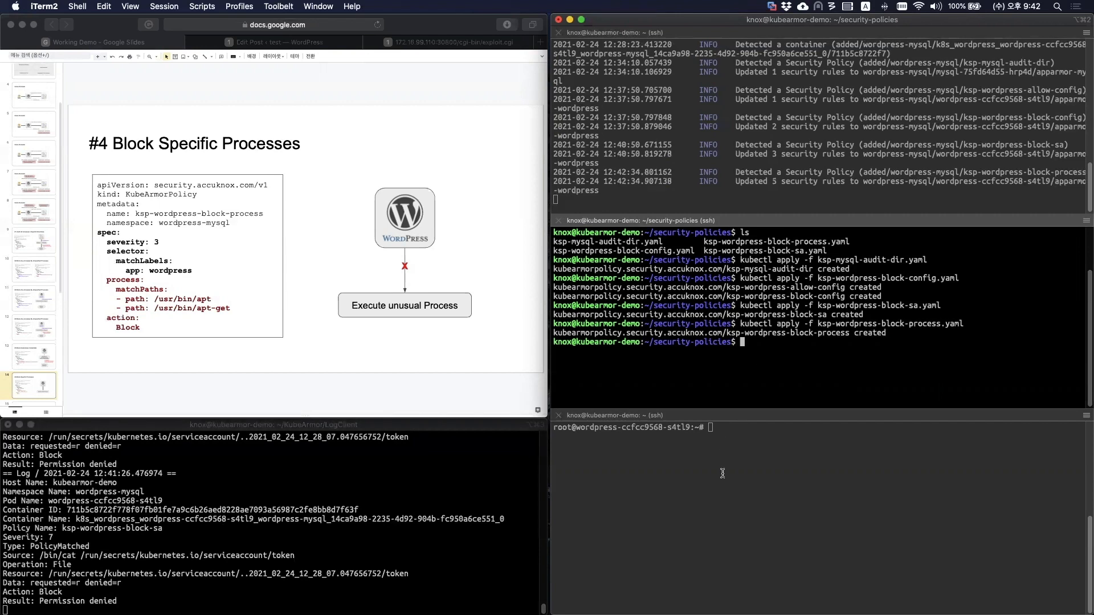
{"action": "type", "text": "apt"}
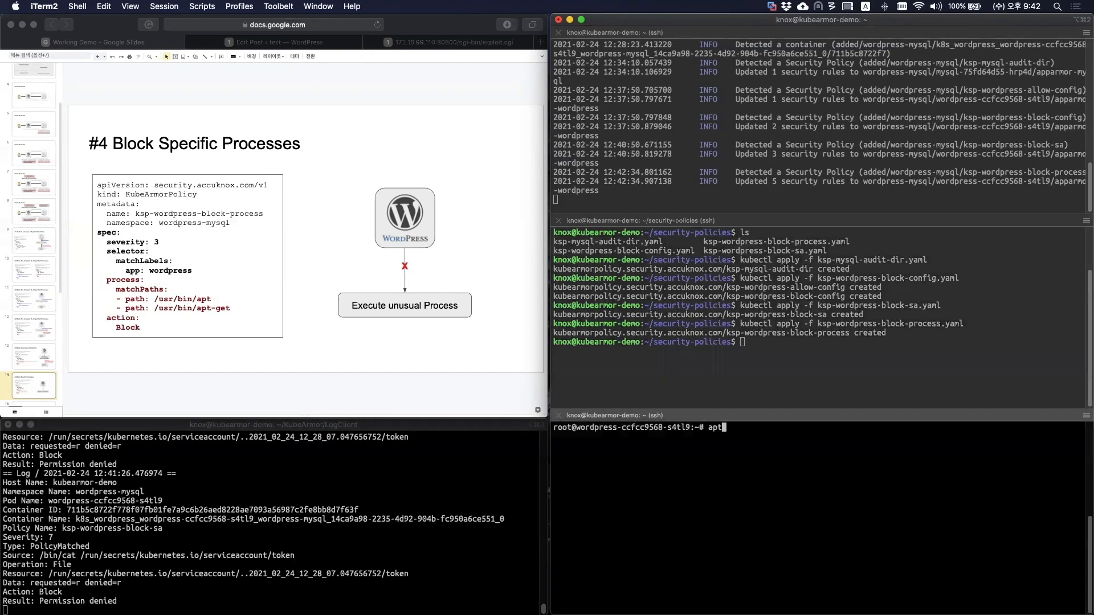
{"action": "type", "text": "apt-get"}
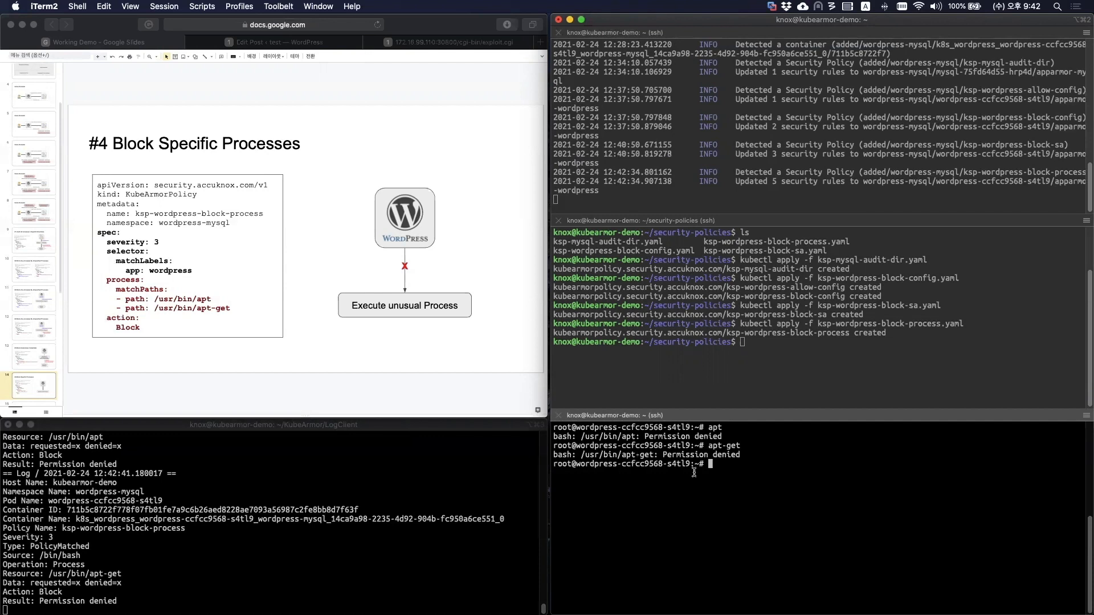
{"action": "mouse_move", "coordinate": [771, 463]}
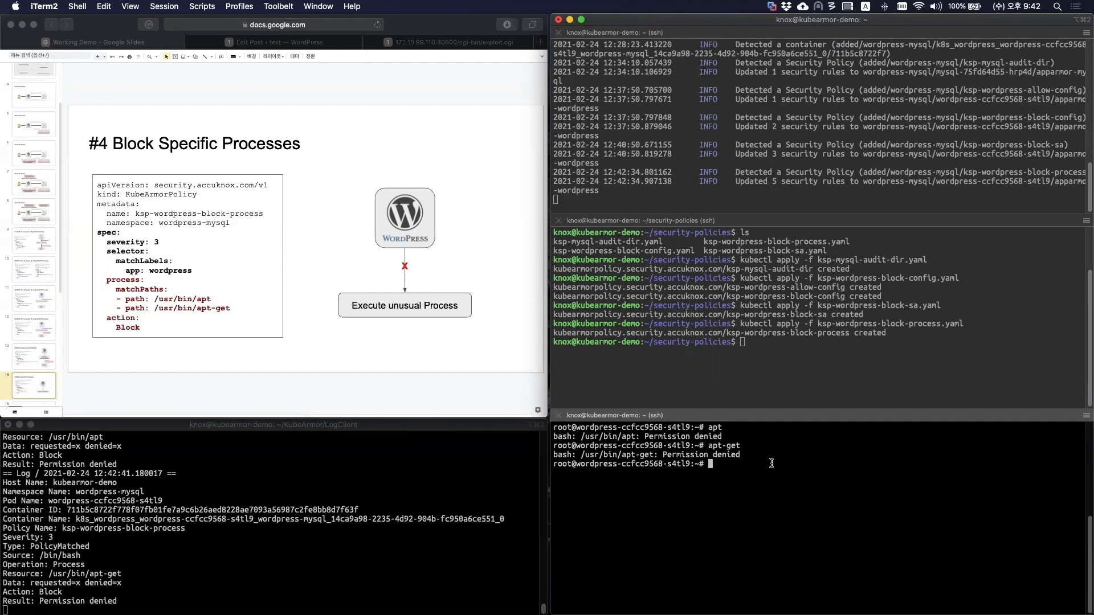